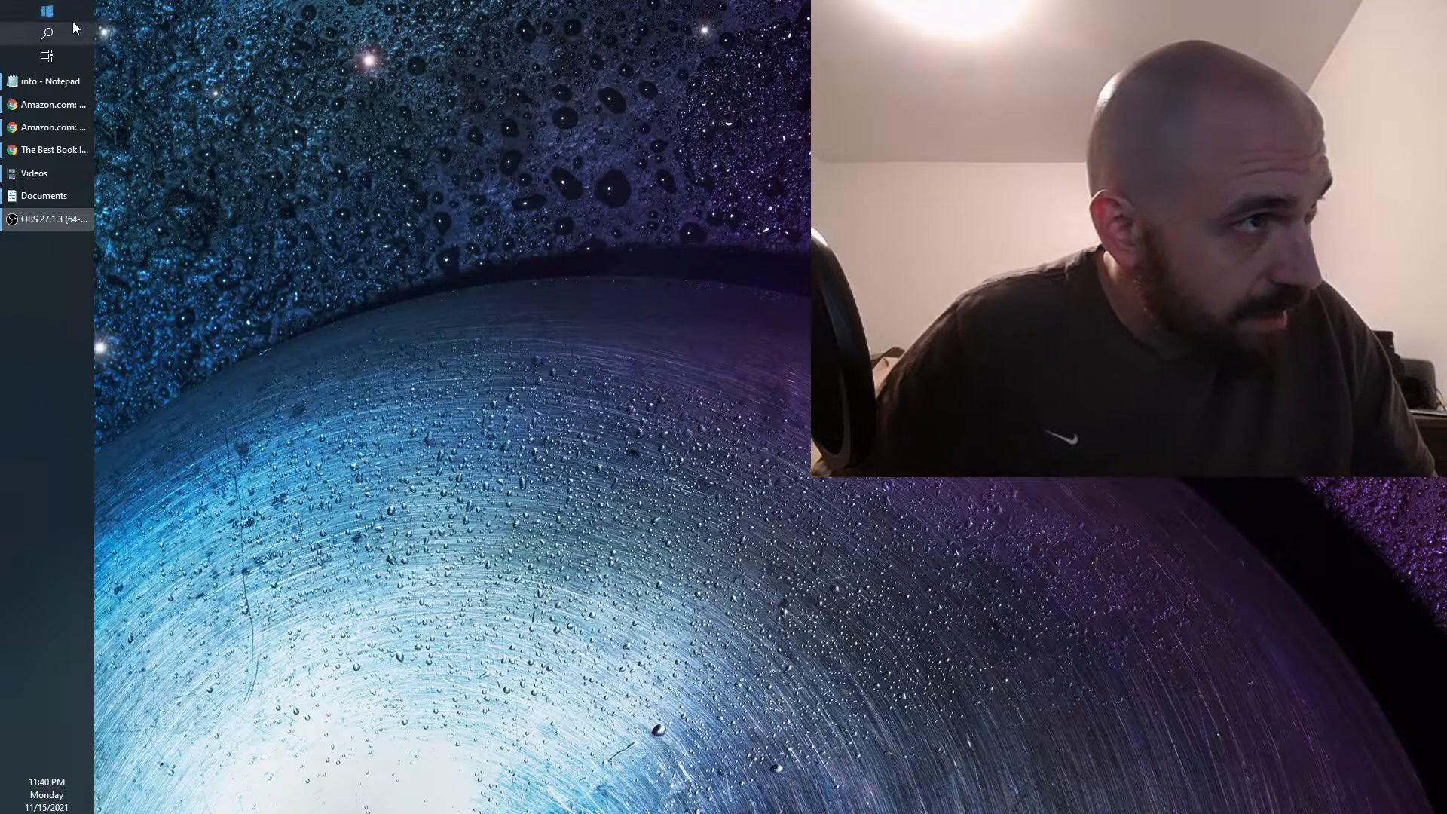
Step: Launch OBS Studio (64bit) from the Start menu's Recently added list
click(46, 12)
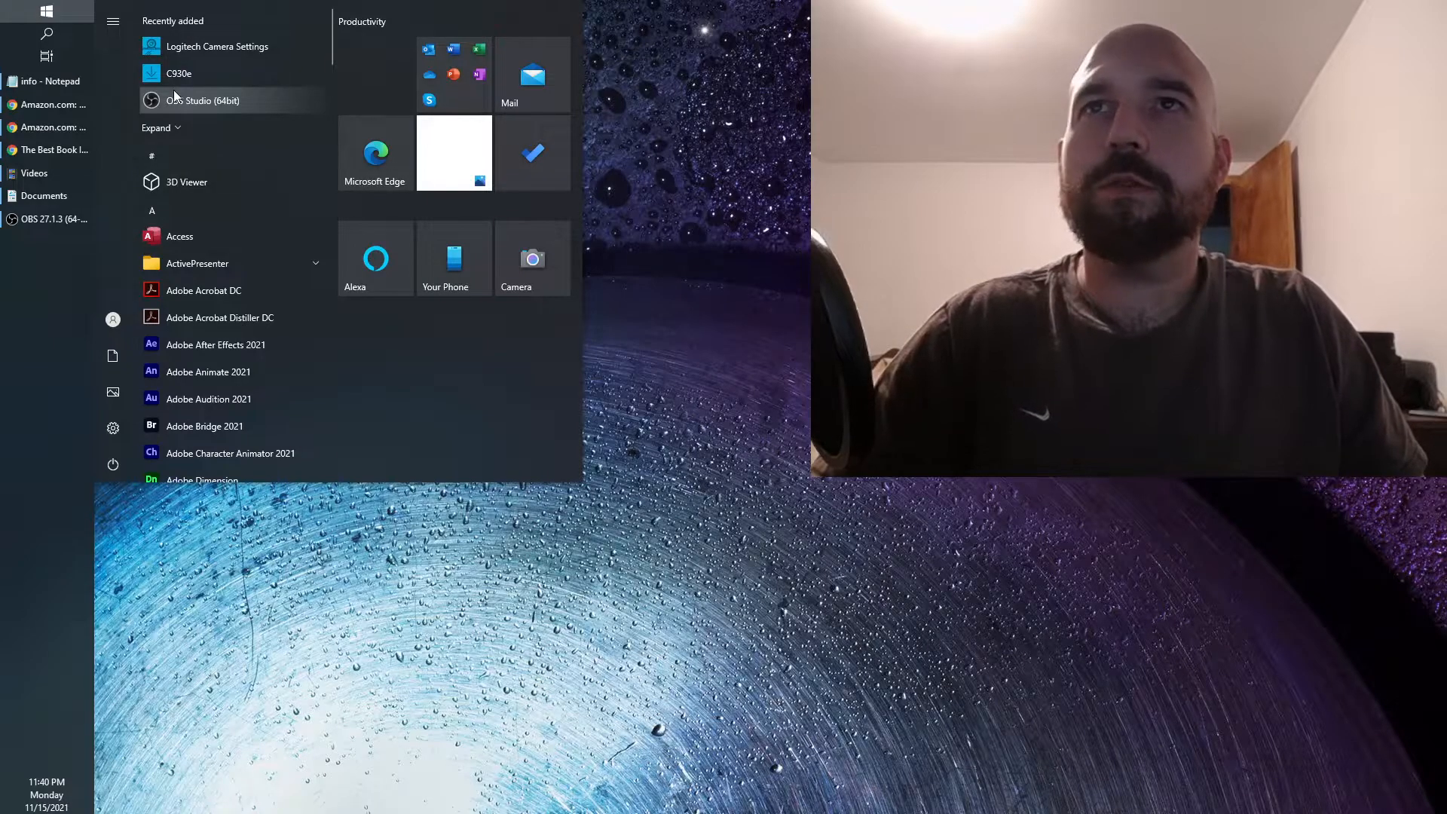
click(203, 99)
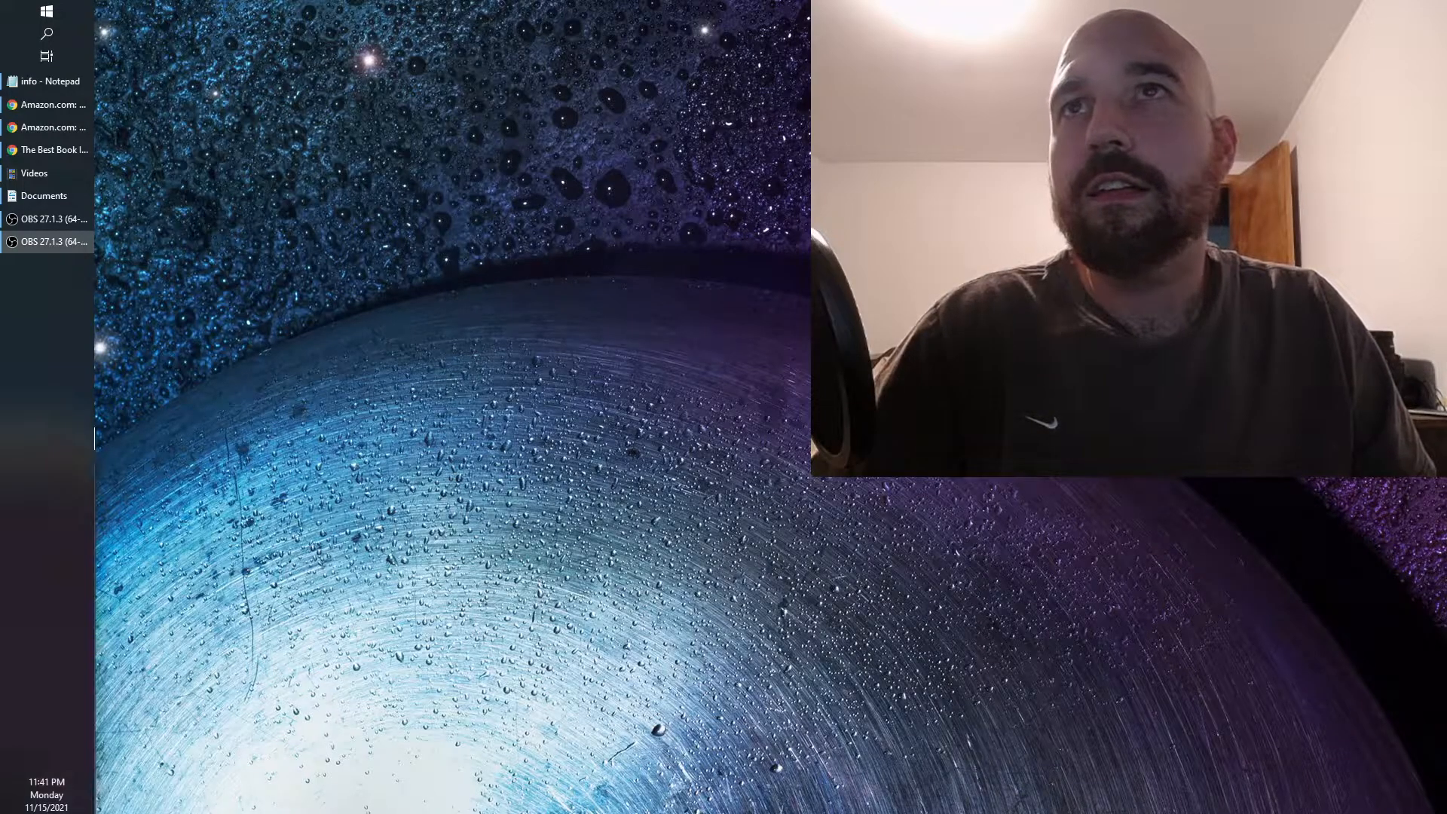
Step: Bring the OBS Studio window showing the Video Capture Device scene to the front
click(51, 218)
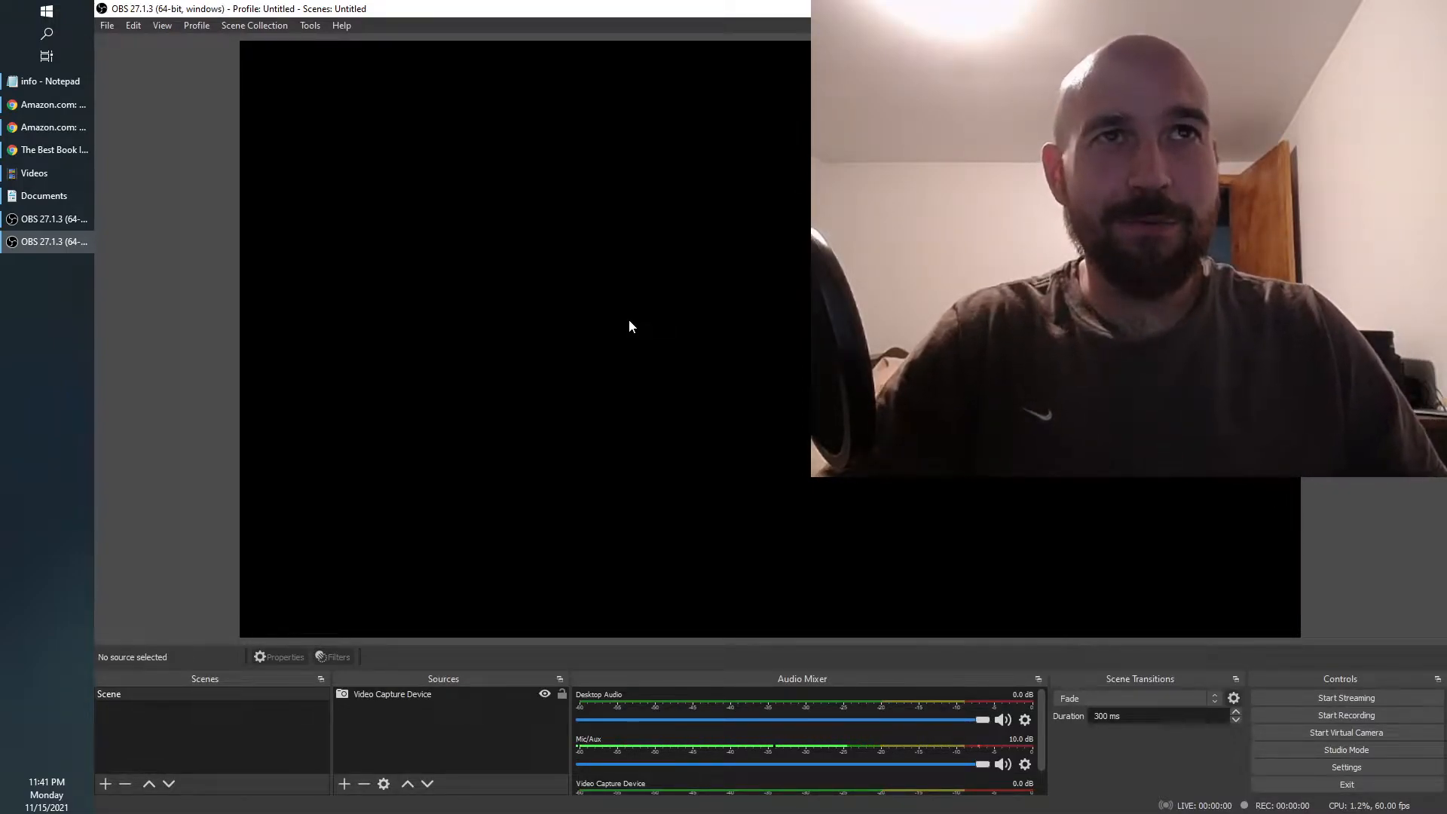
mouse_move(424, 216)
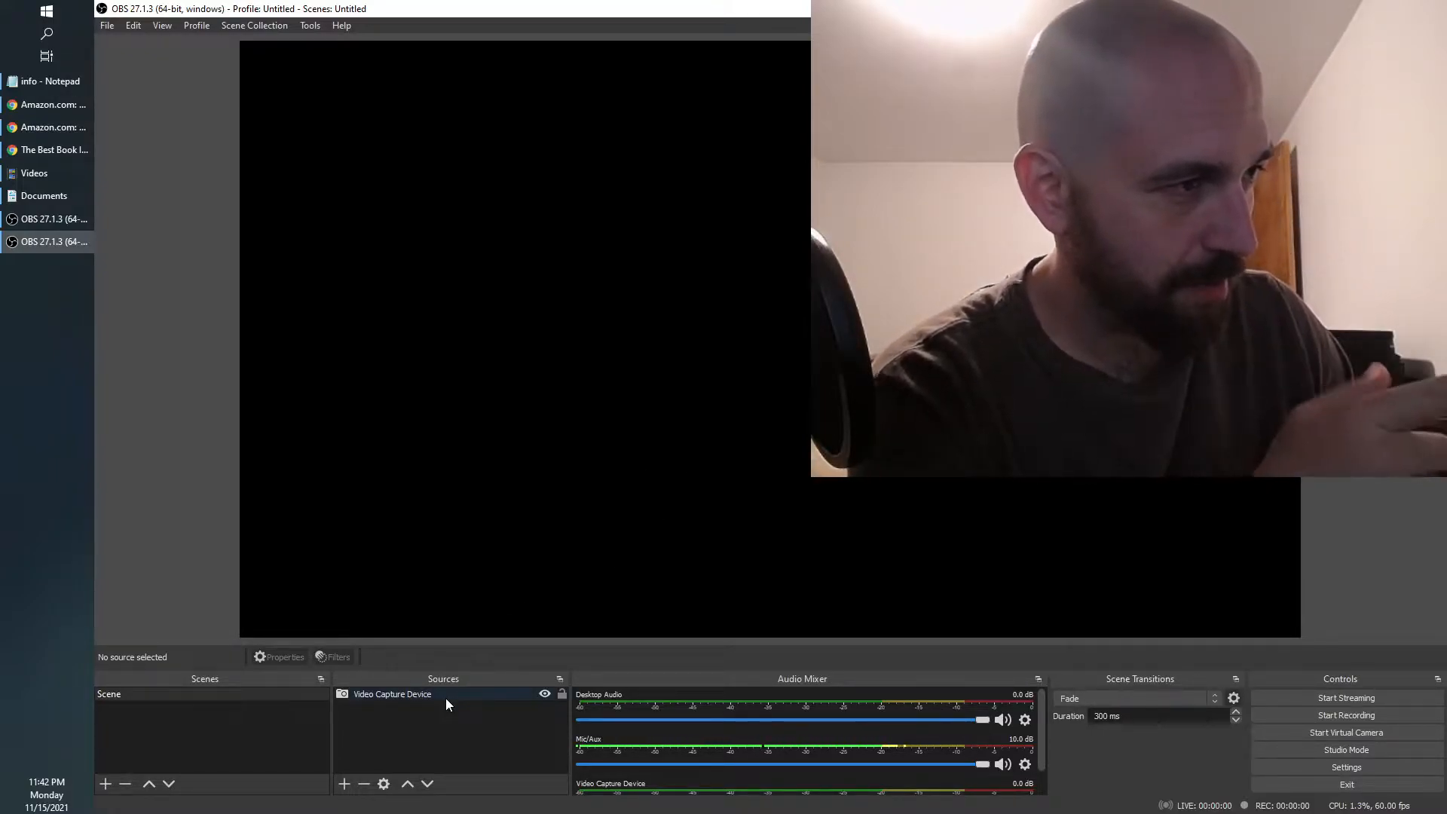
Step: Open the Video Capture Device properties and the Logitech C930e's Configure Video adjustments
double_click(392, 693)
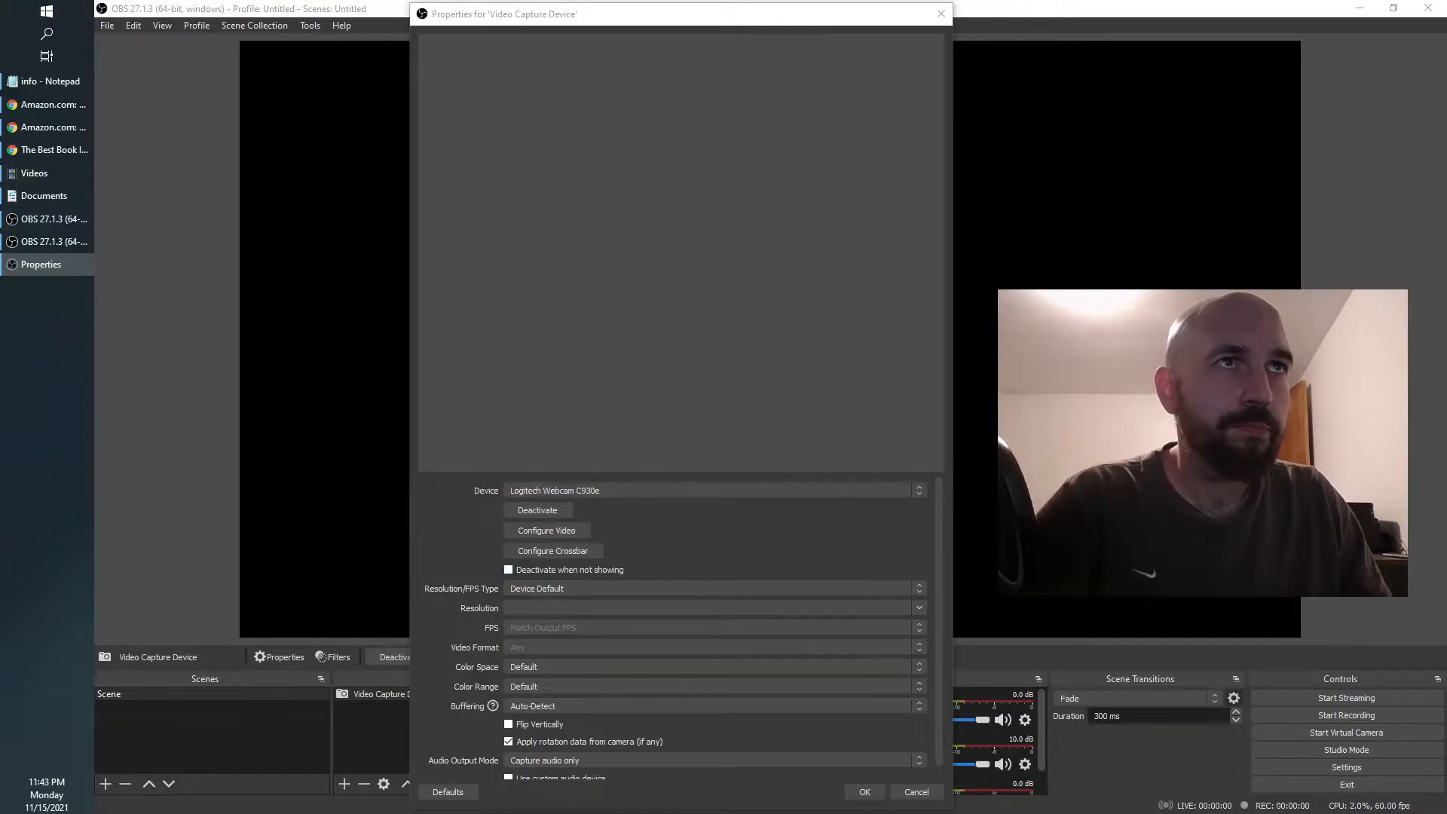
click(546, 530)
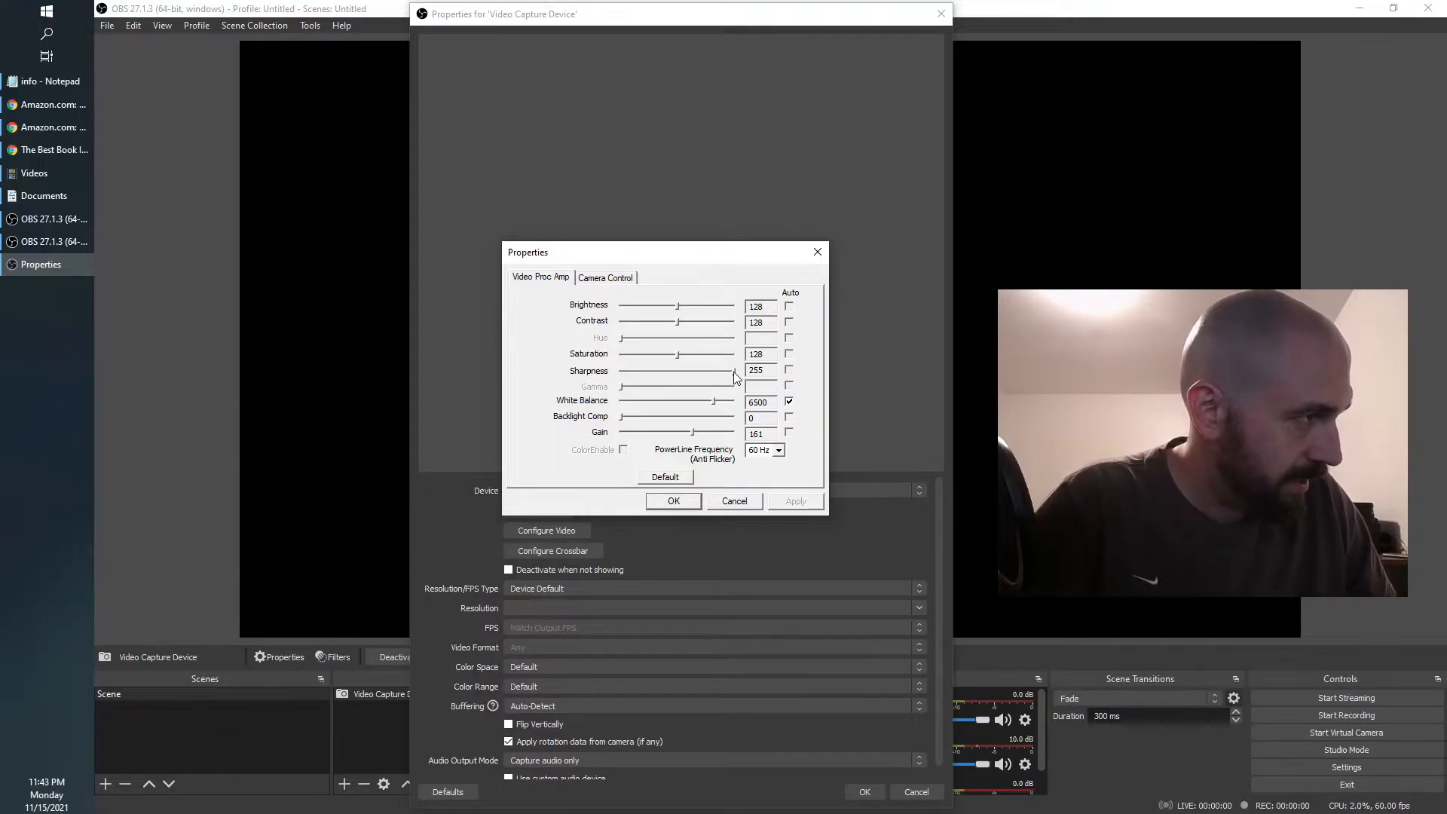
Step: Compare webcam sharpness levels, dropping it to 0 and back up to about 107
drag(733, 370, 706, 370)
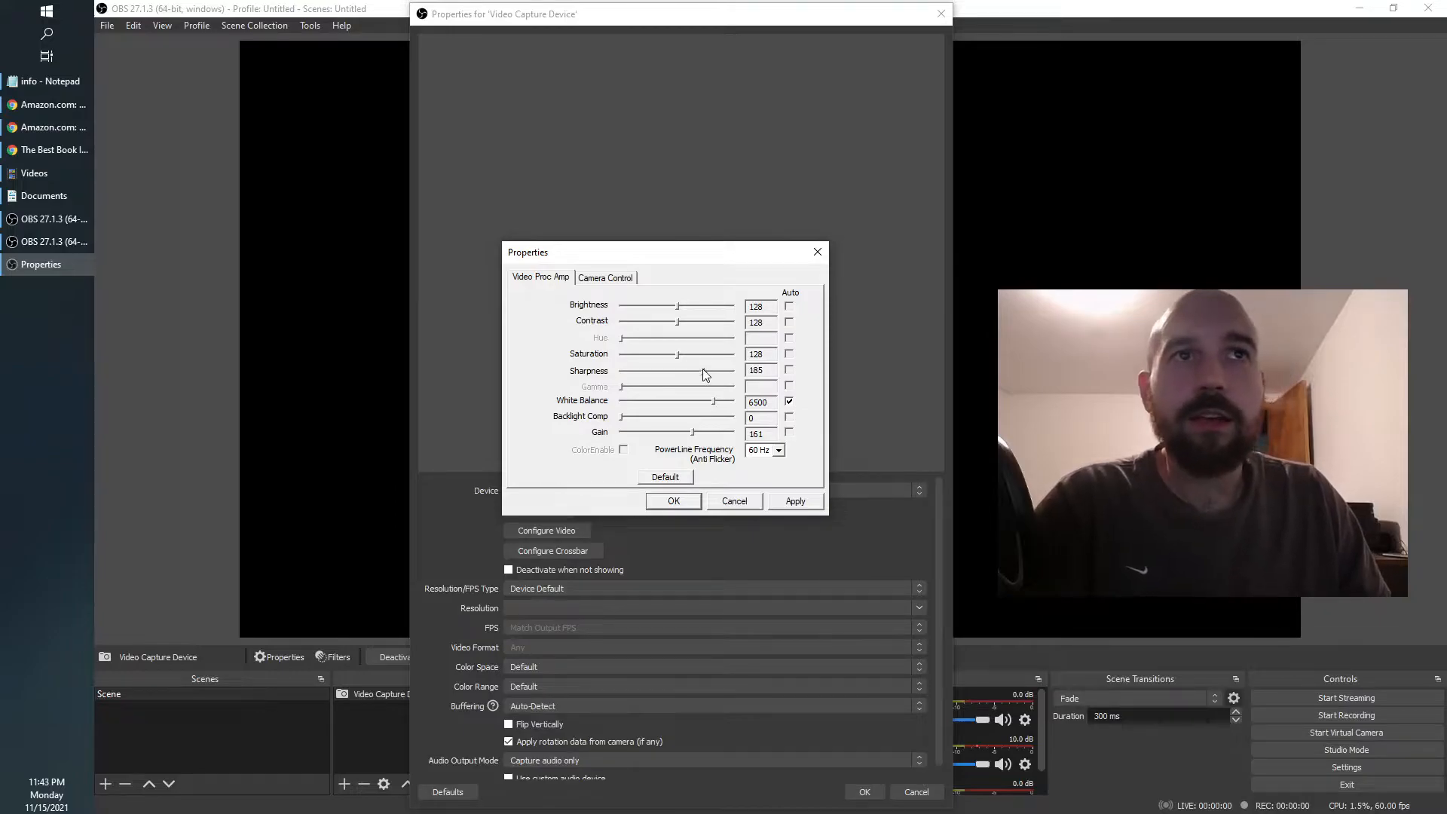
drag(704, 370, 623, 370)
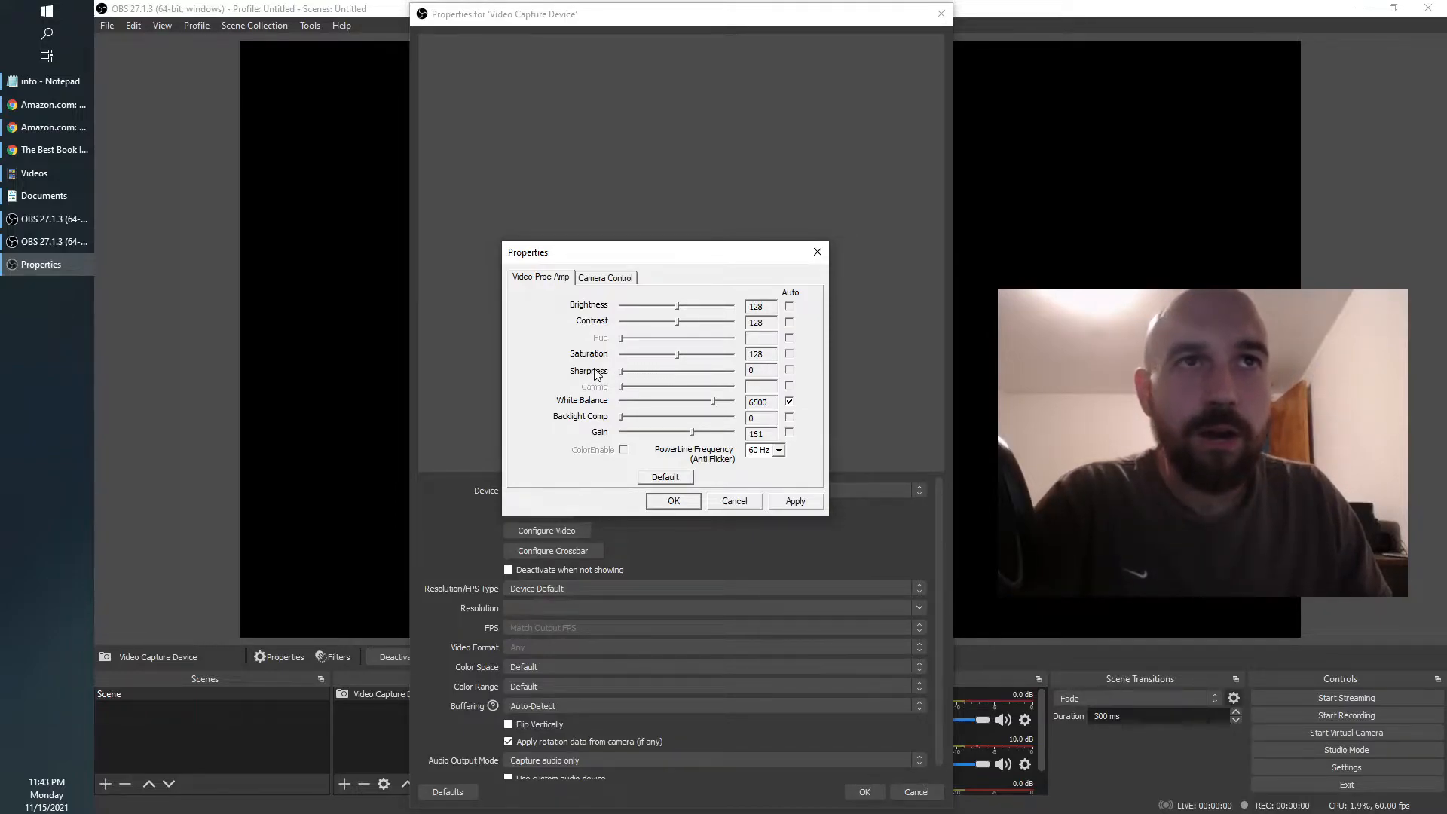
mouse_move(502, 378)
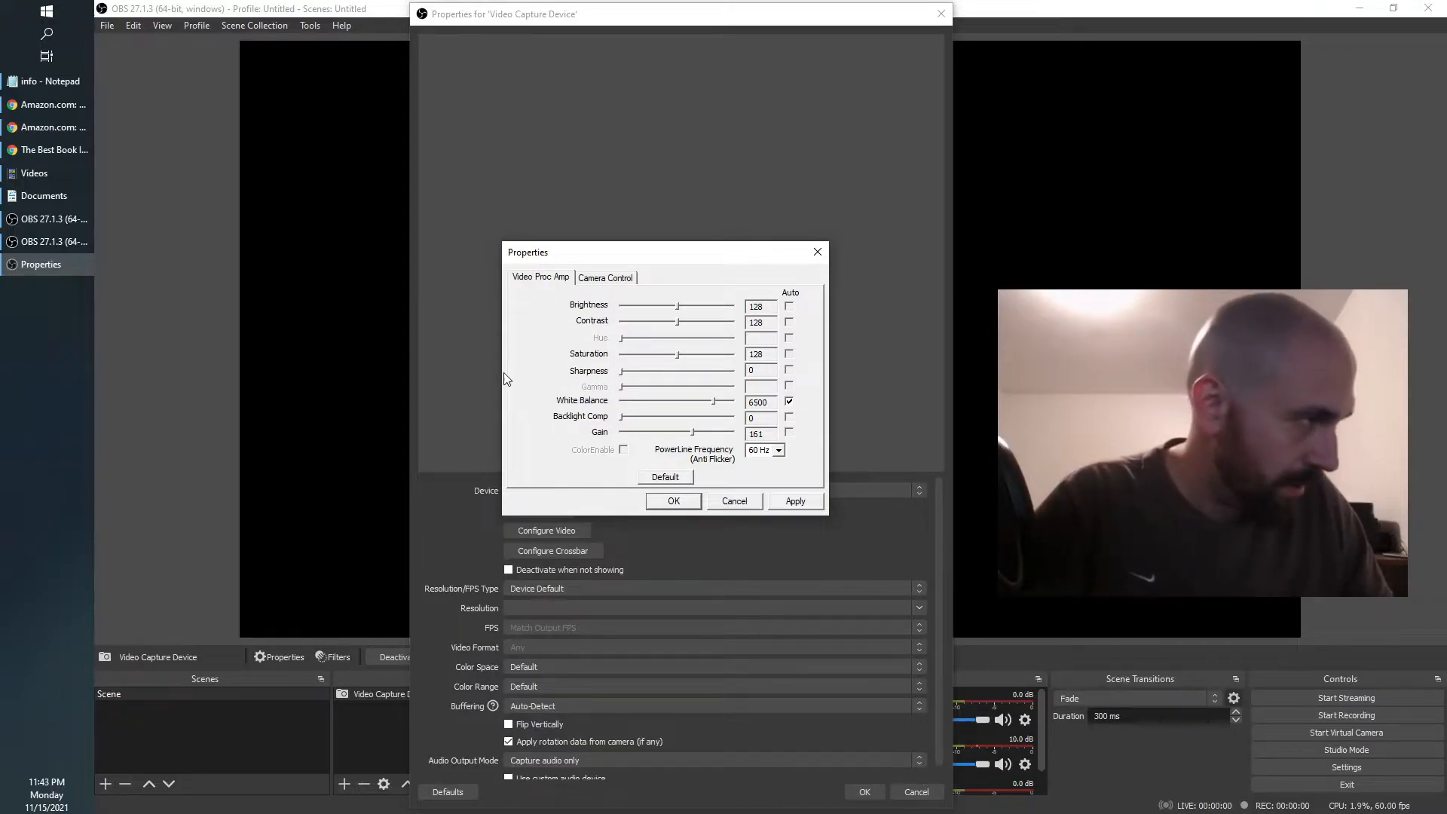
mouse_move(607, 381)
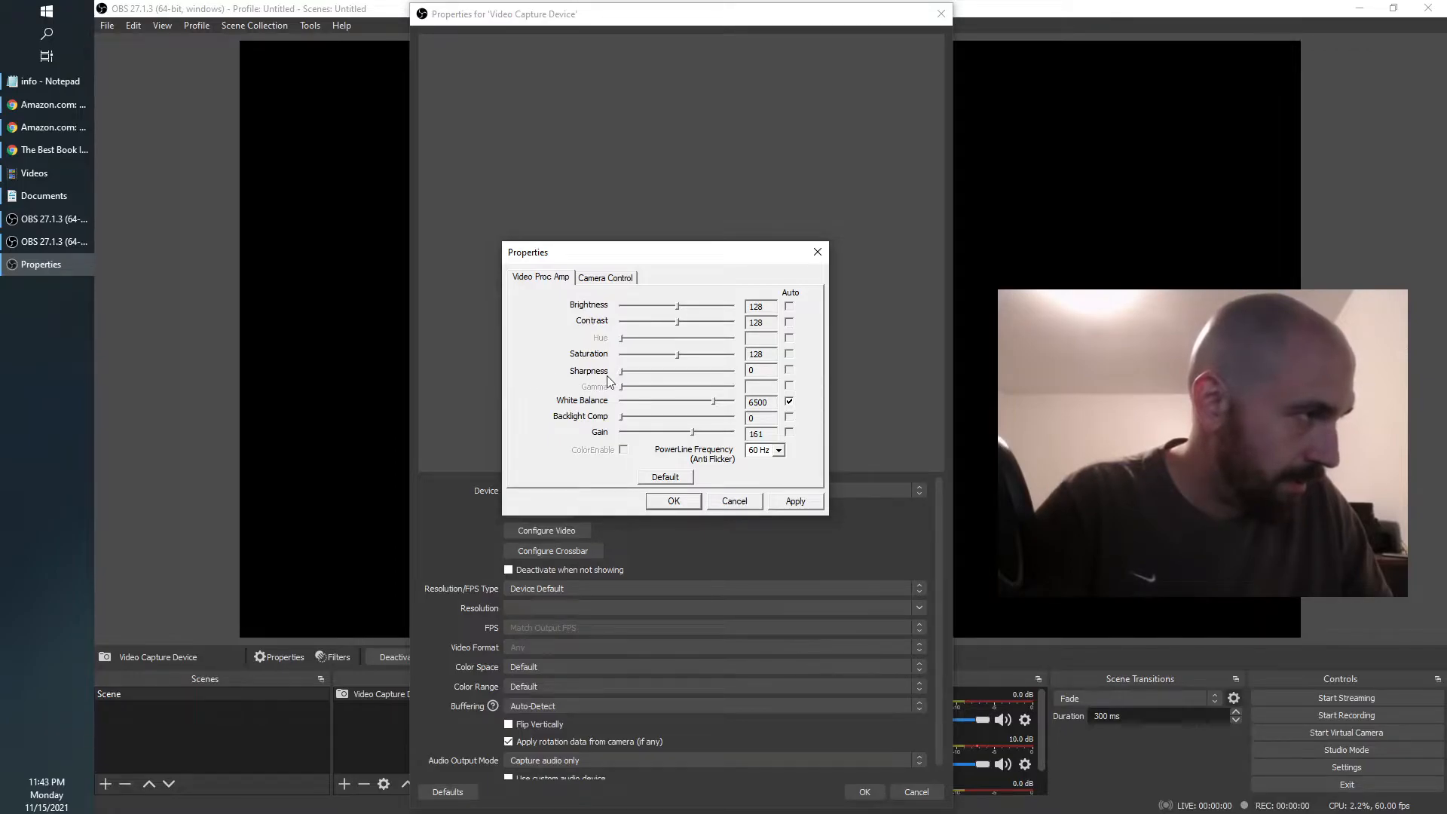
drag(623, 371, 669, 371)
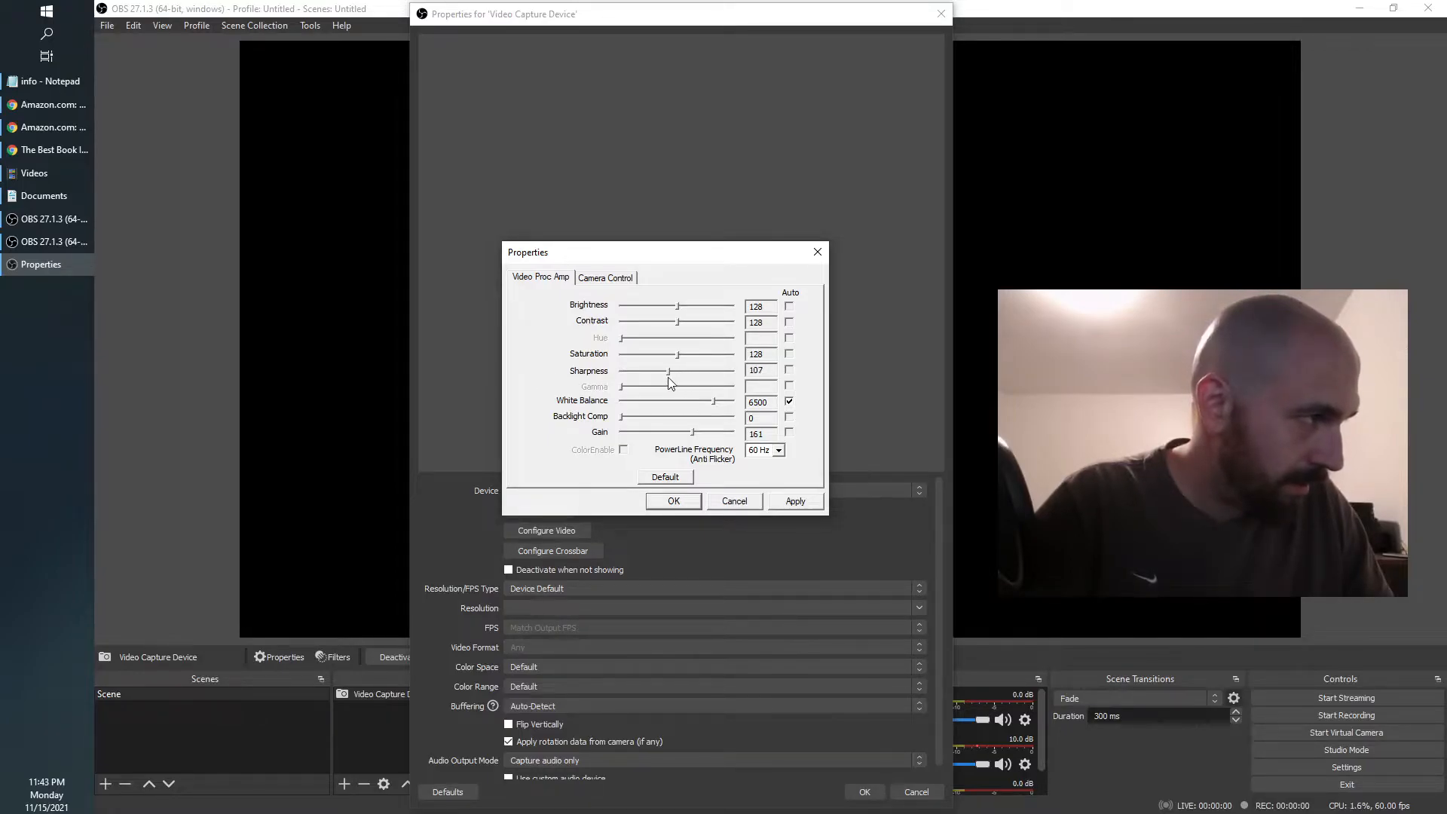
drag(642, 370, 621, 370)
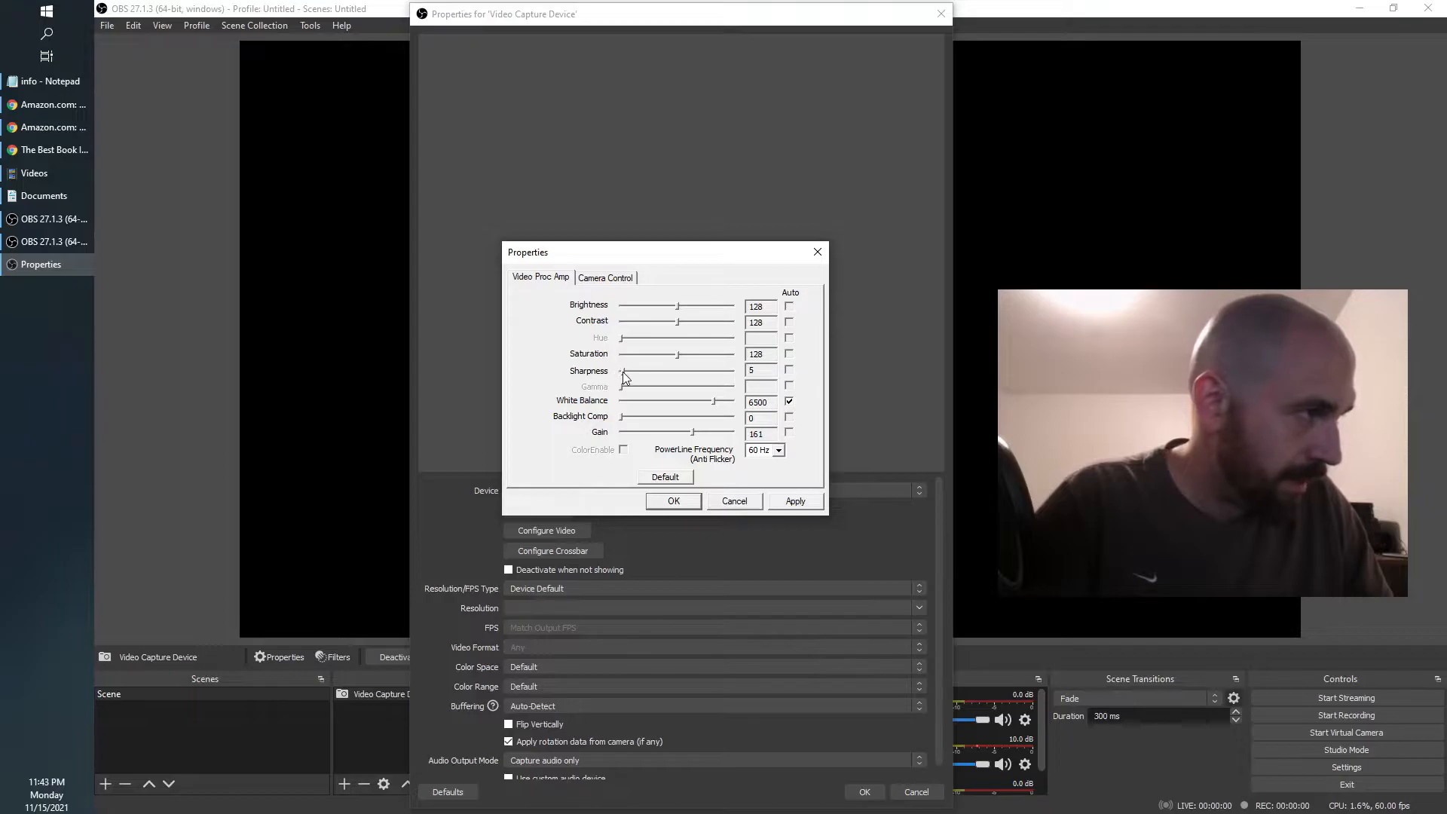
drag(624, 370, 620, 370)
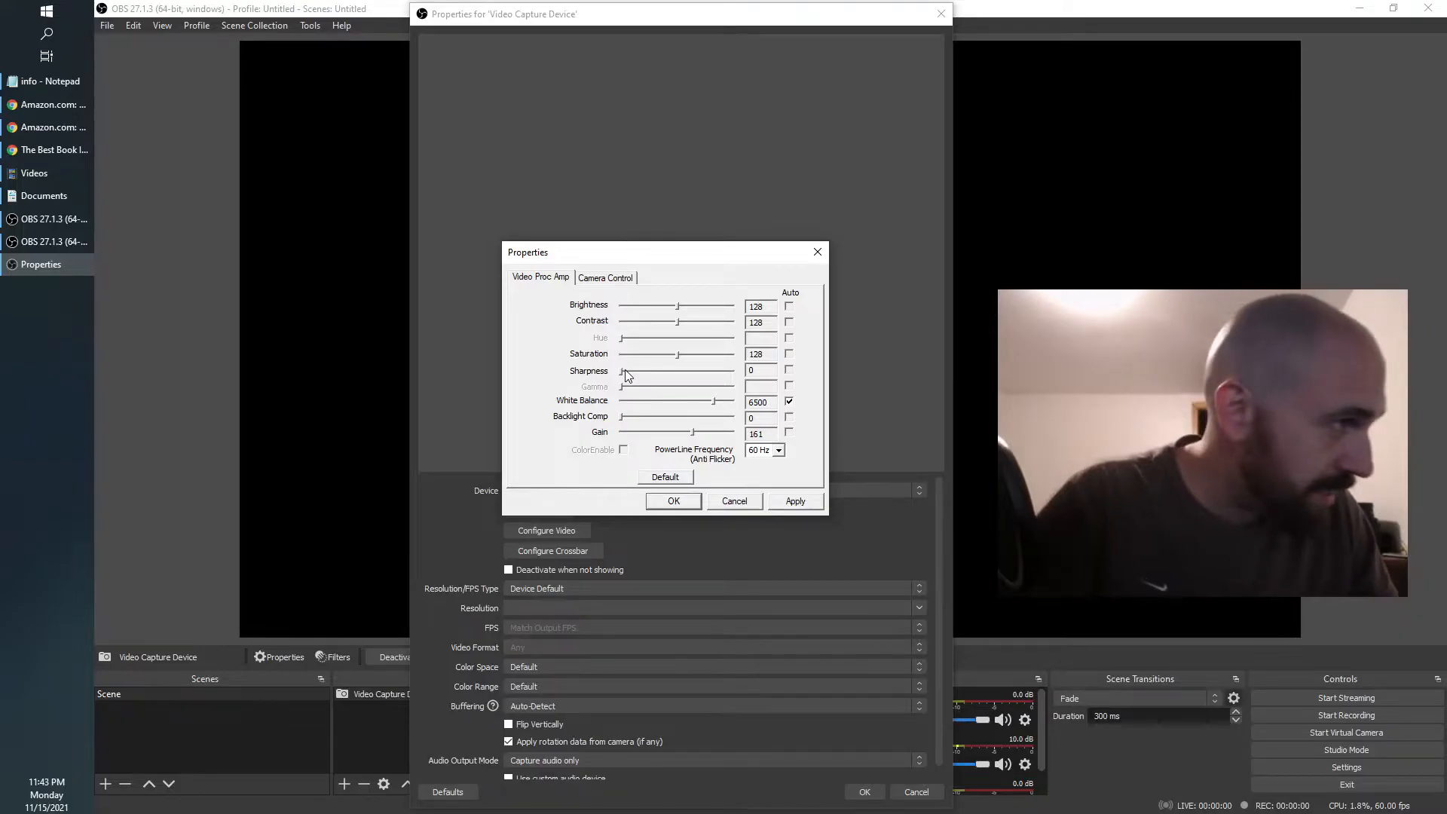
Step: Raise sharpness through 41 and 126 to the maximum 255, and confirm with OK
drag(624, 378, 646, 378)
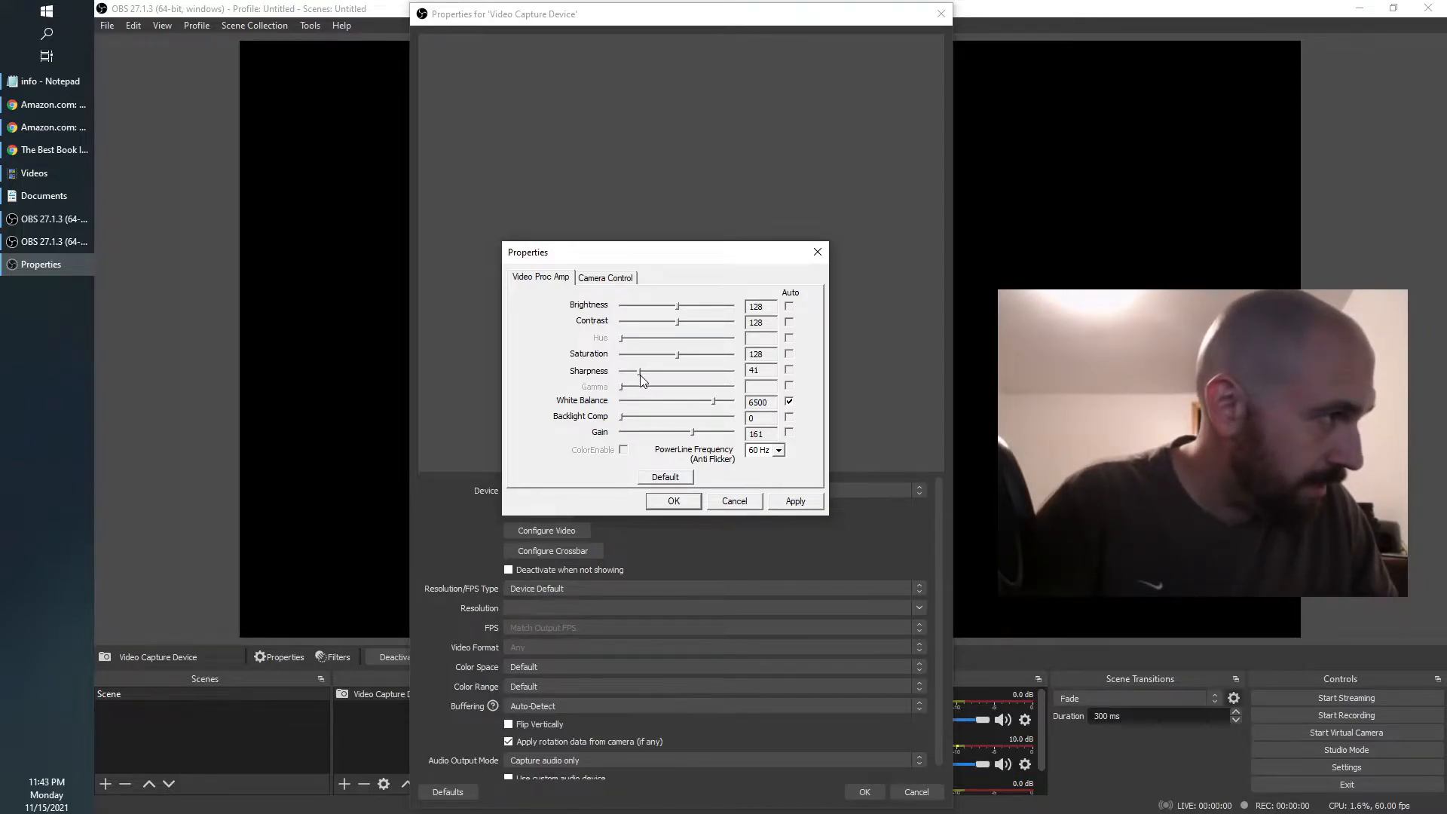
drag(643, 370, 683, 370)
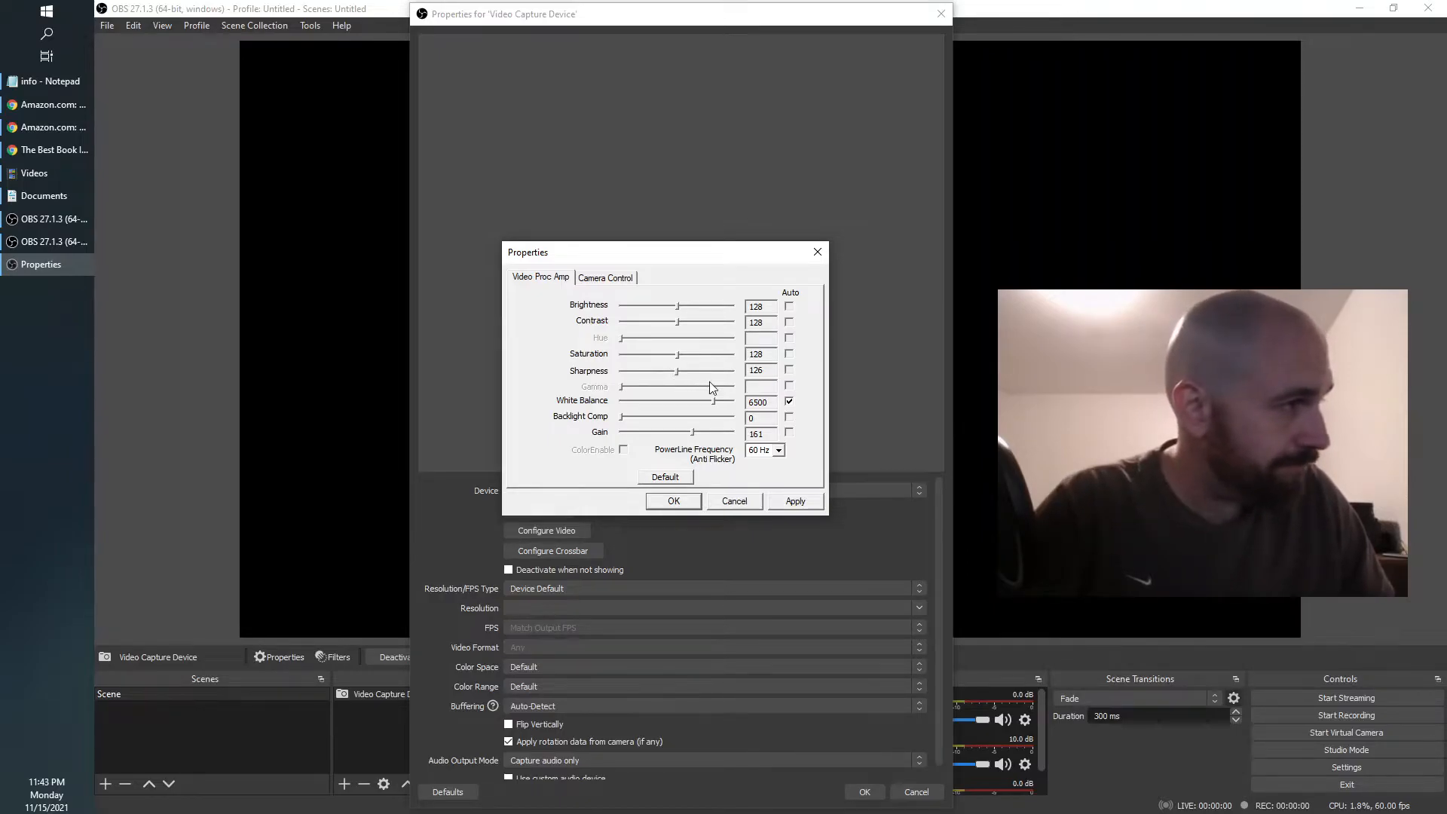
drag(679, 371, 785, 370)
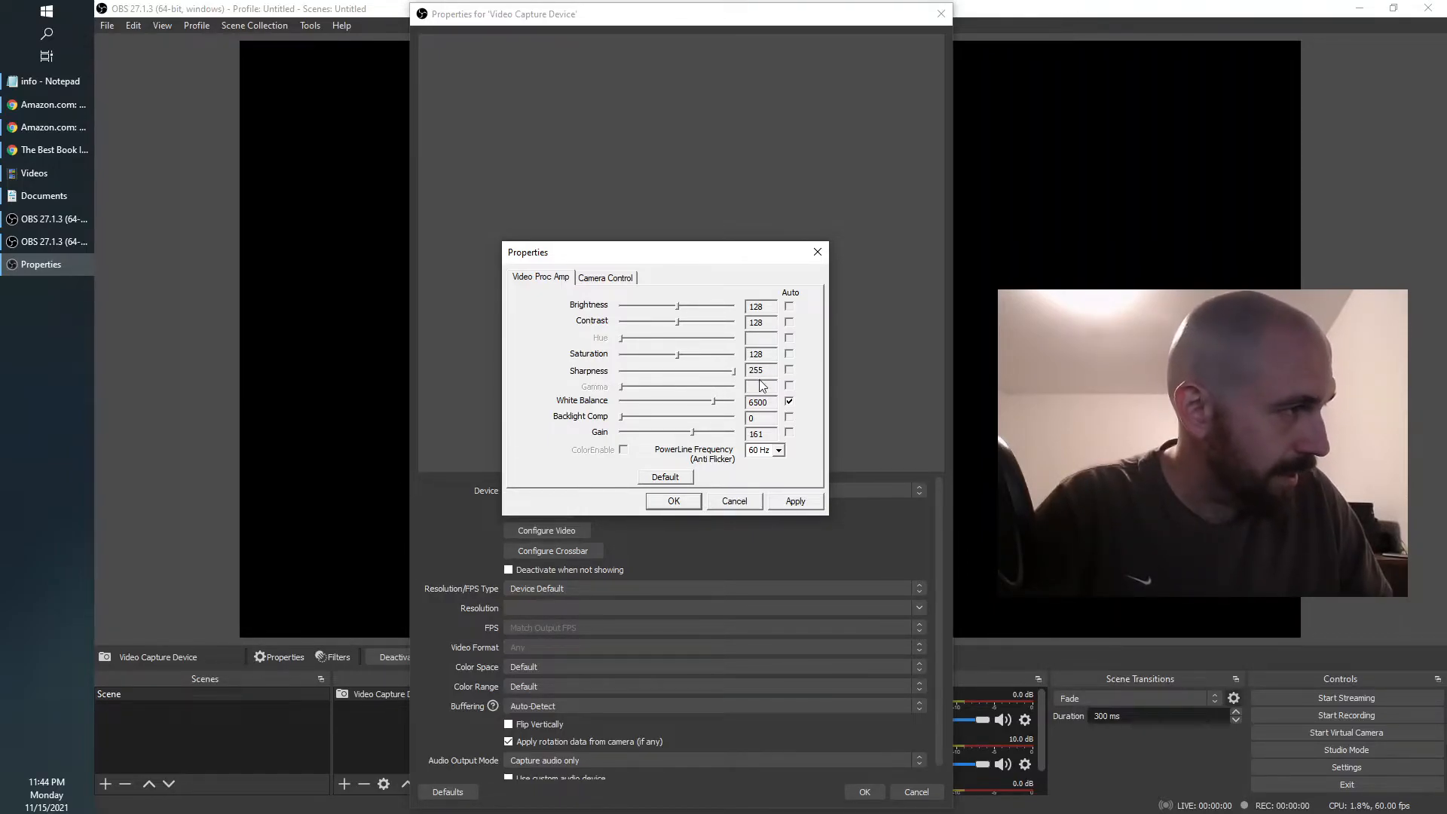
mouse_move(720, 375)
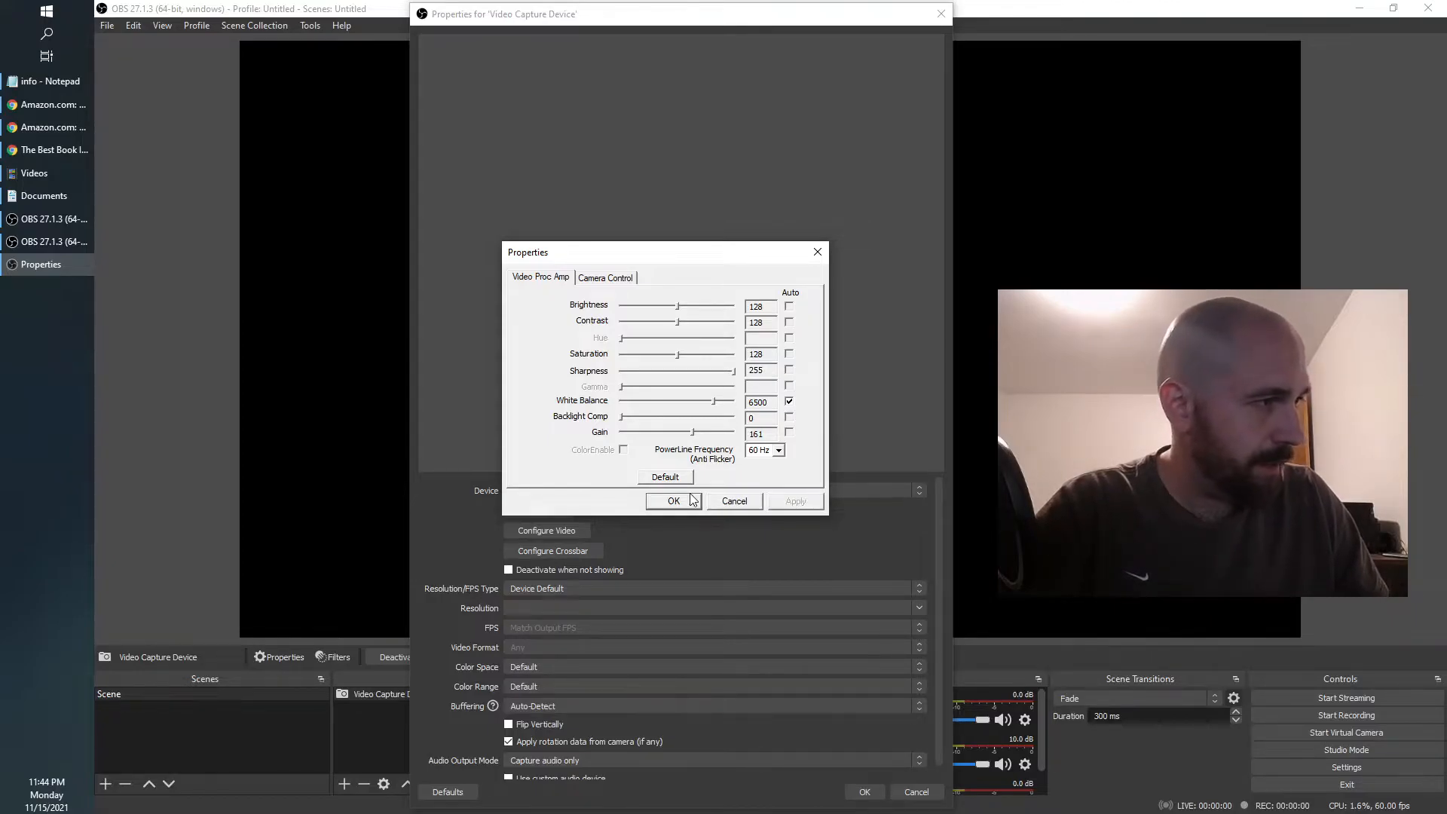
click(673, 501)
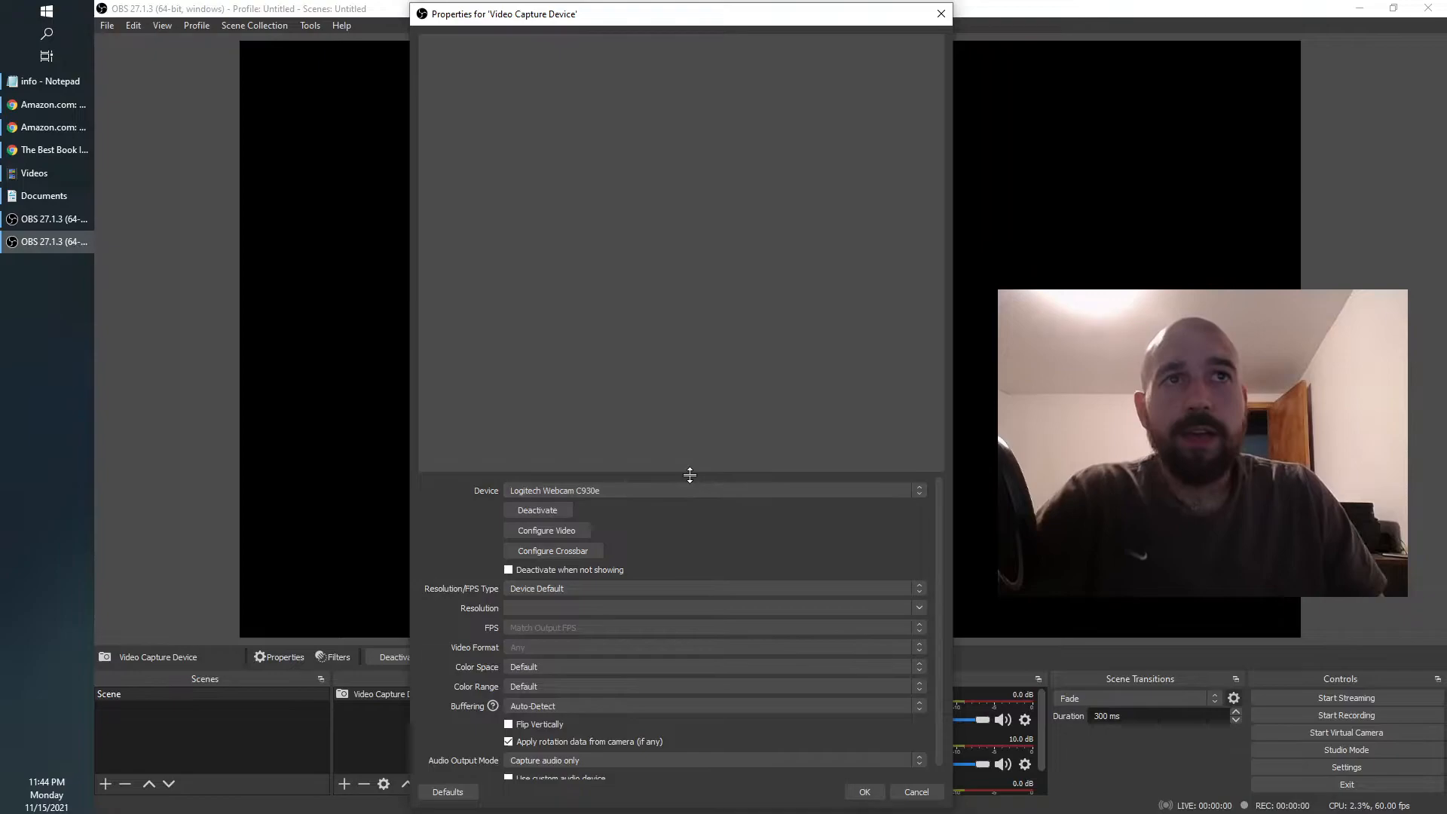
mouse_move(685, 478)
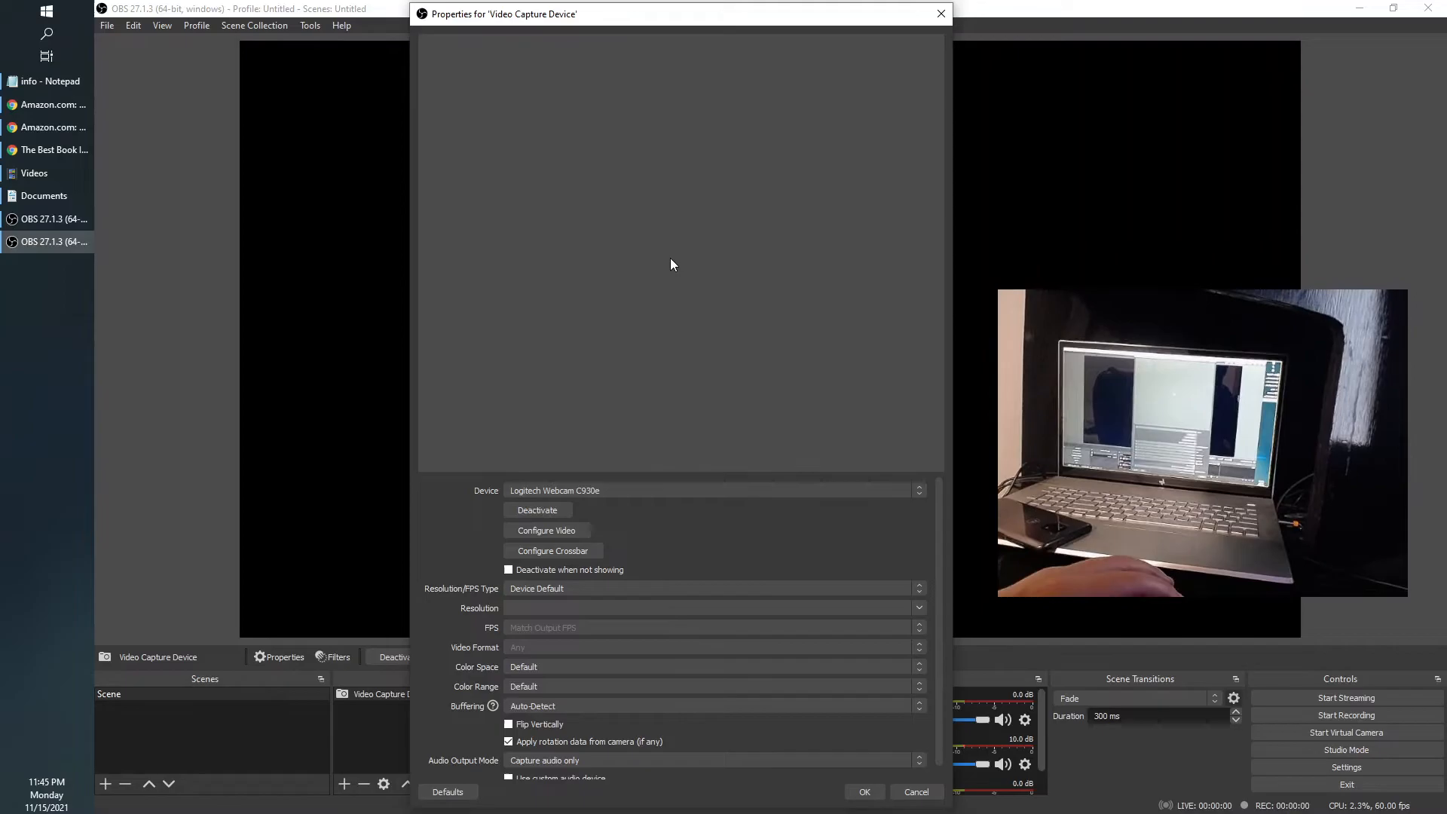
mouse_move(739, 243)
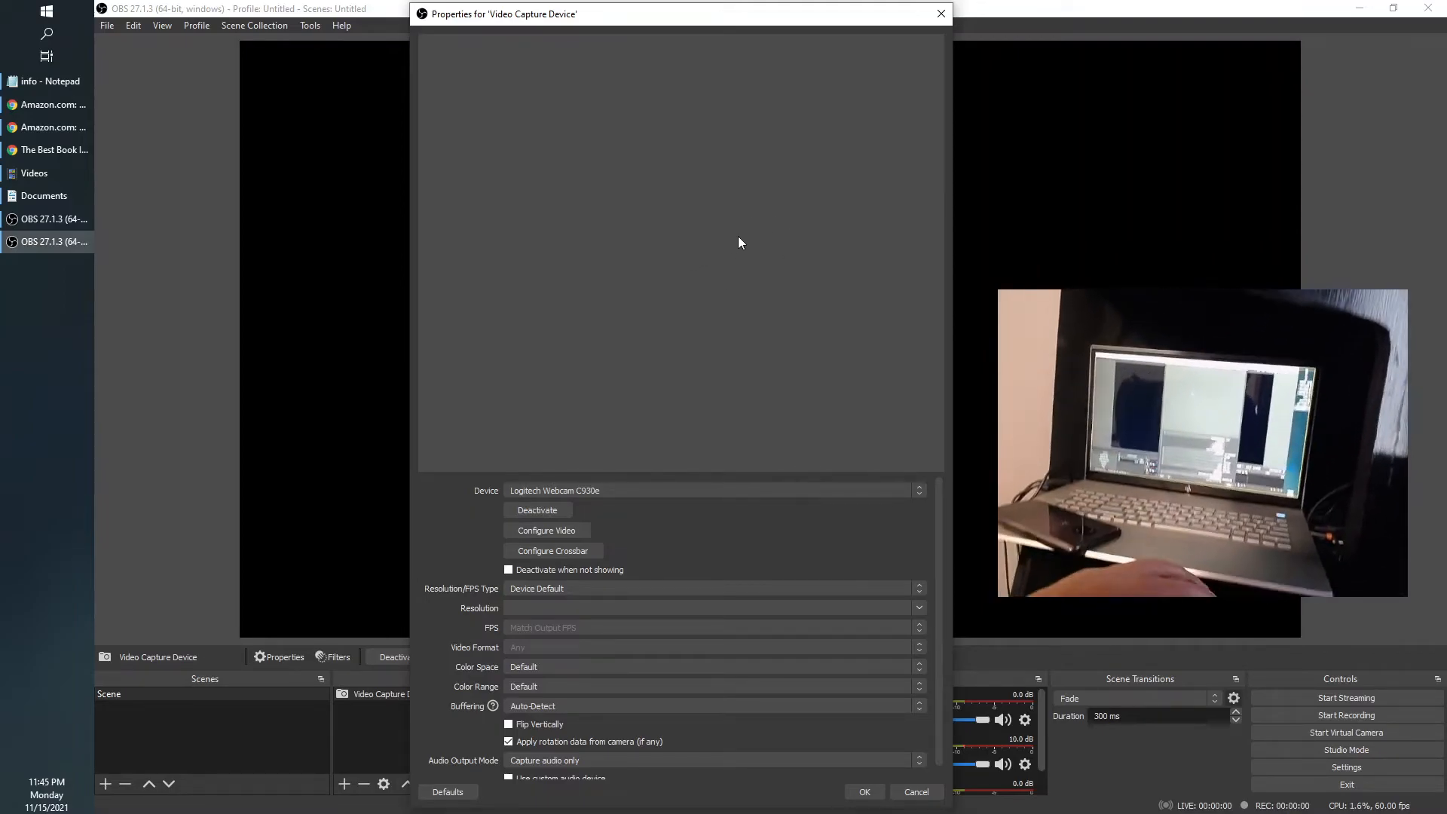
mouse_move(886, 299)
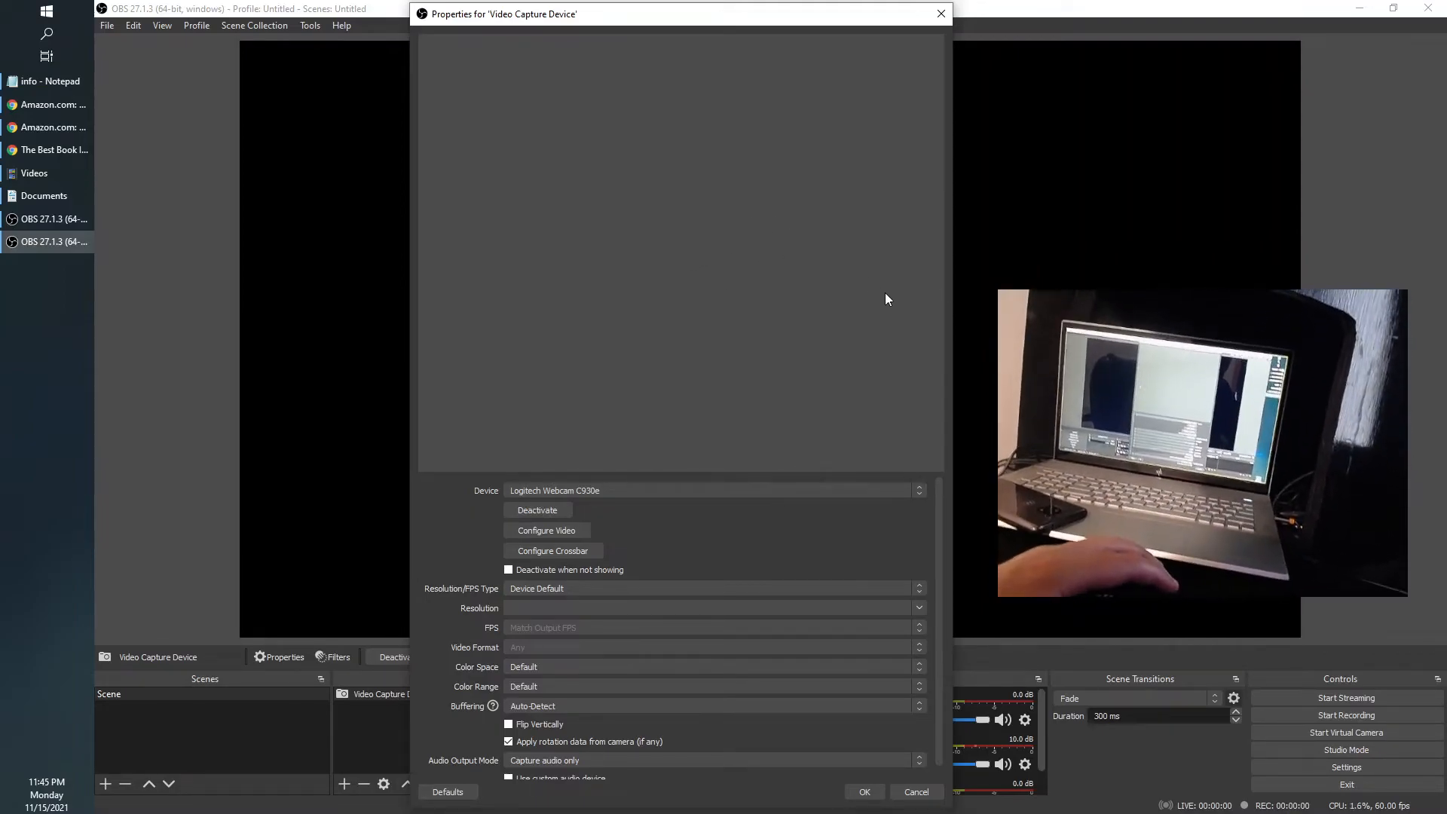
mouse_move(776, 300)
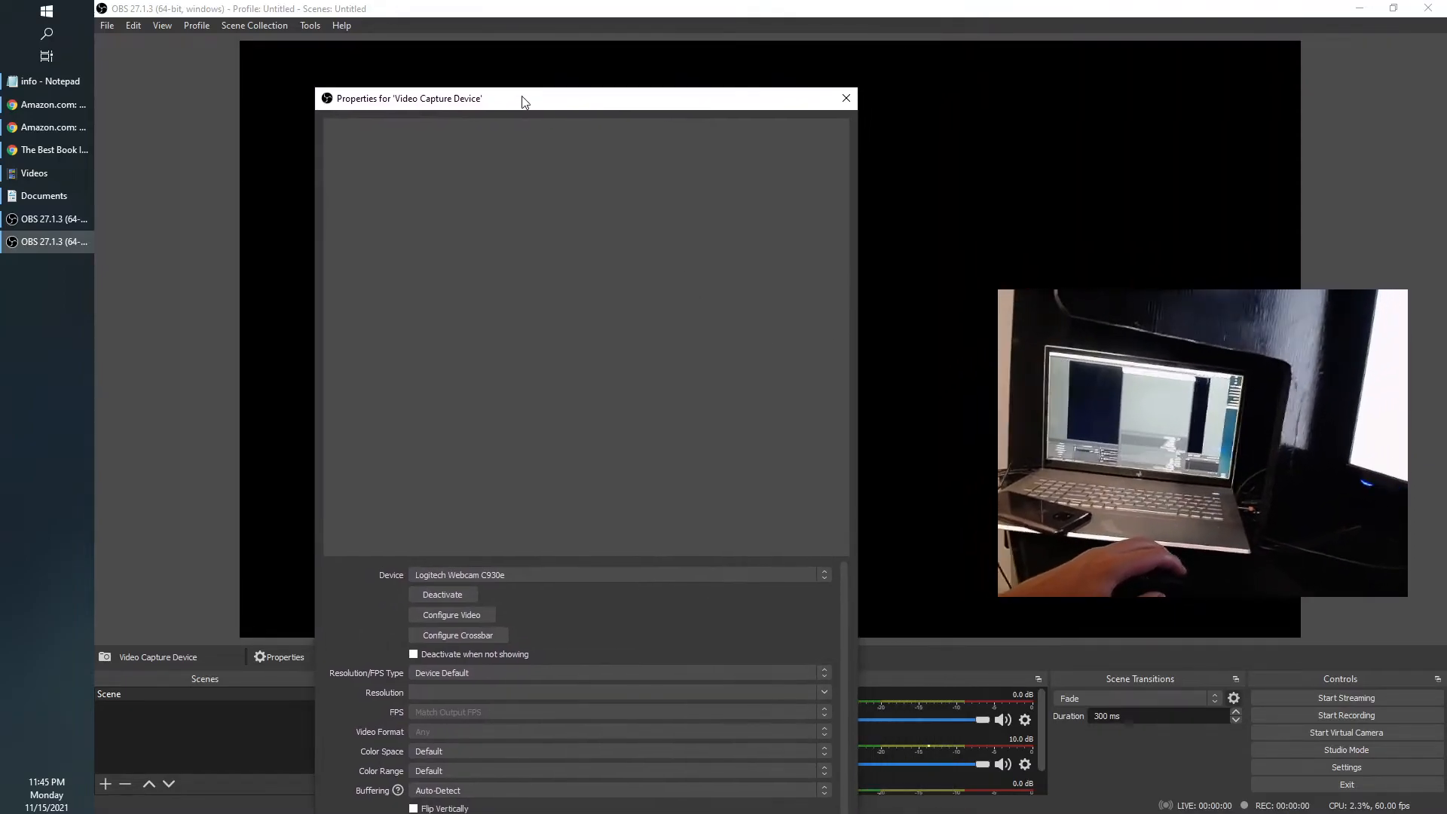
Step: Close and reopen the webcam source properties, then cancel back to the live preview
click(843, 98)
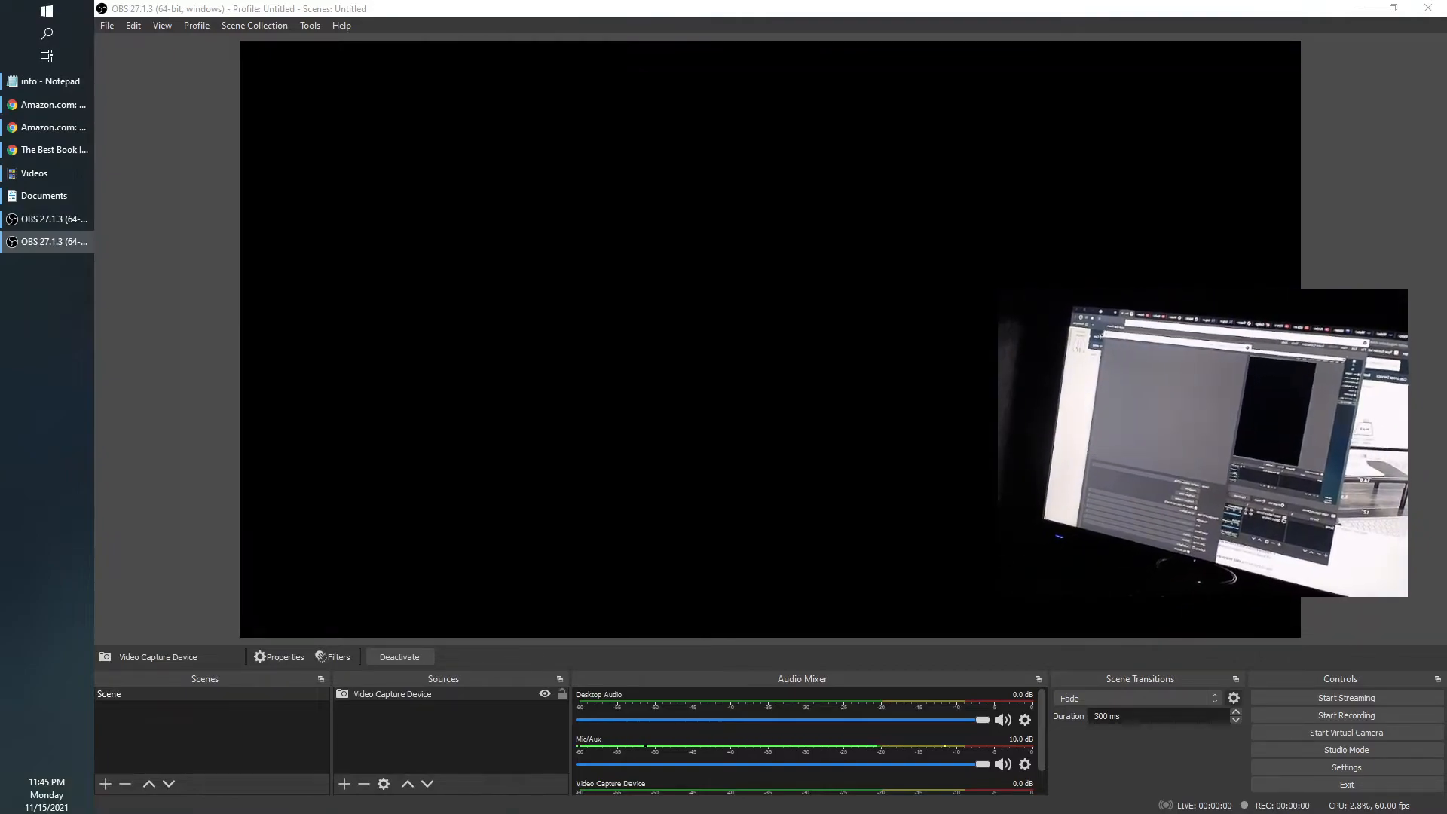
click(279, 656)
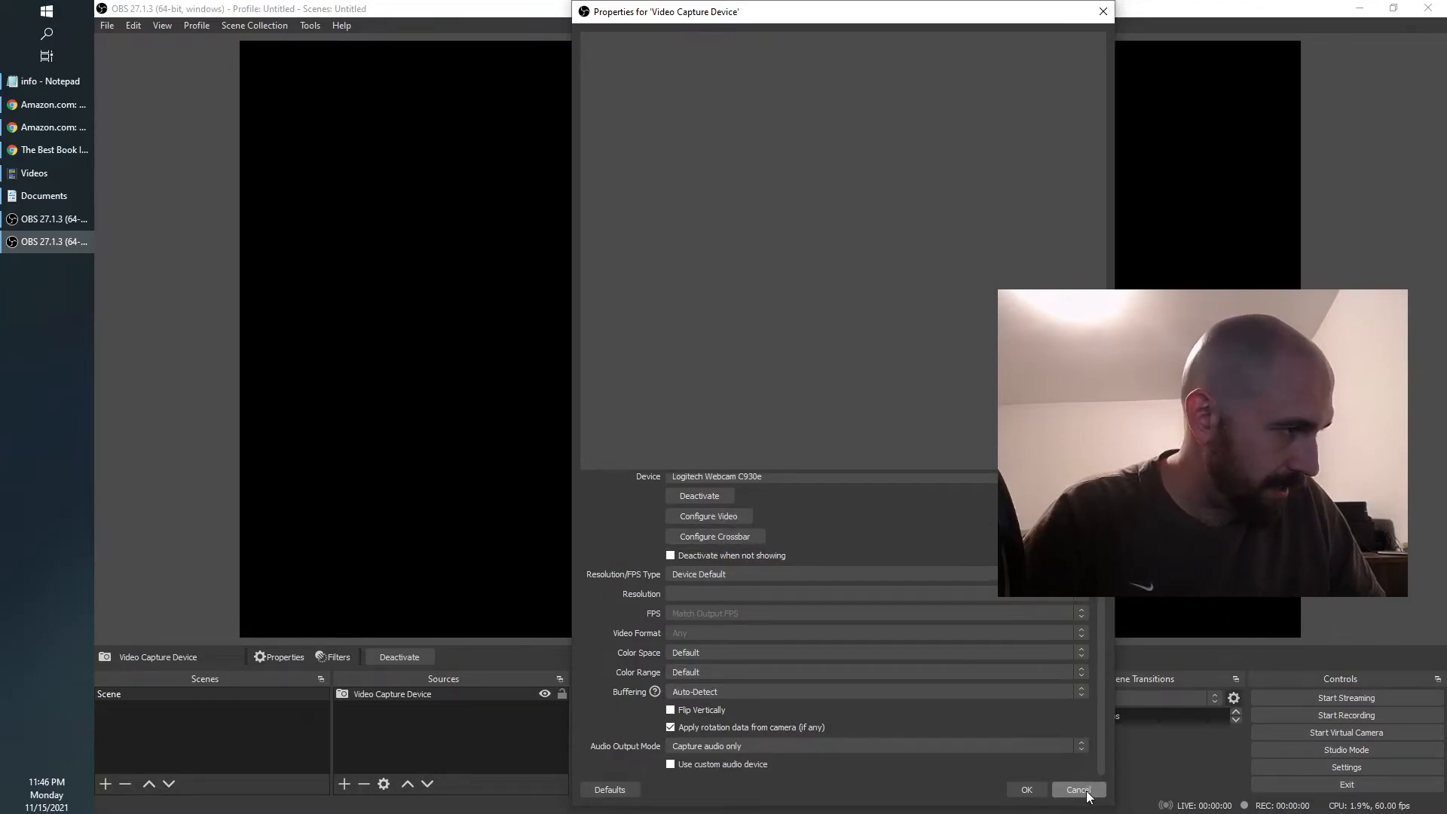
click(1077, 789)
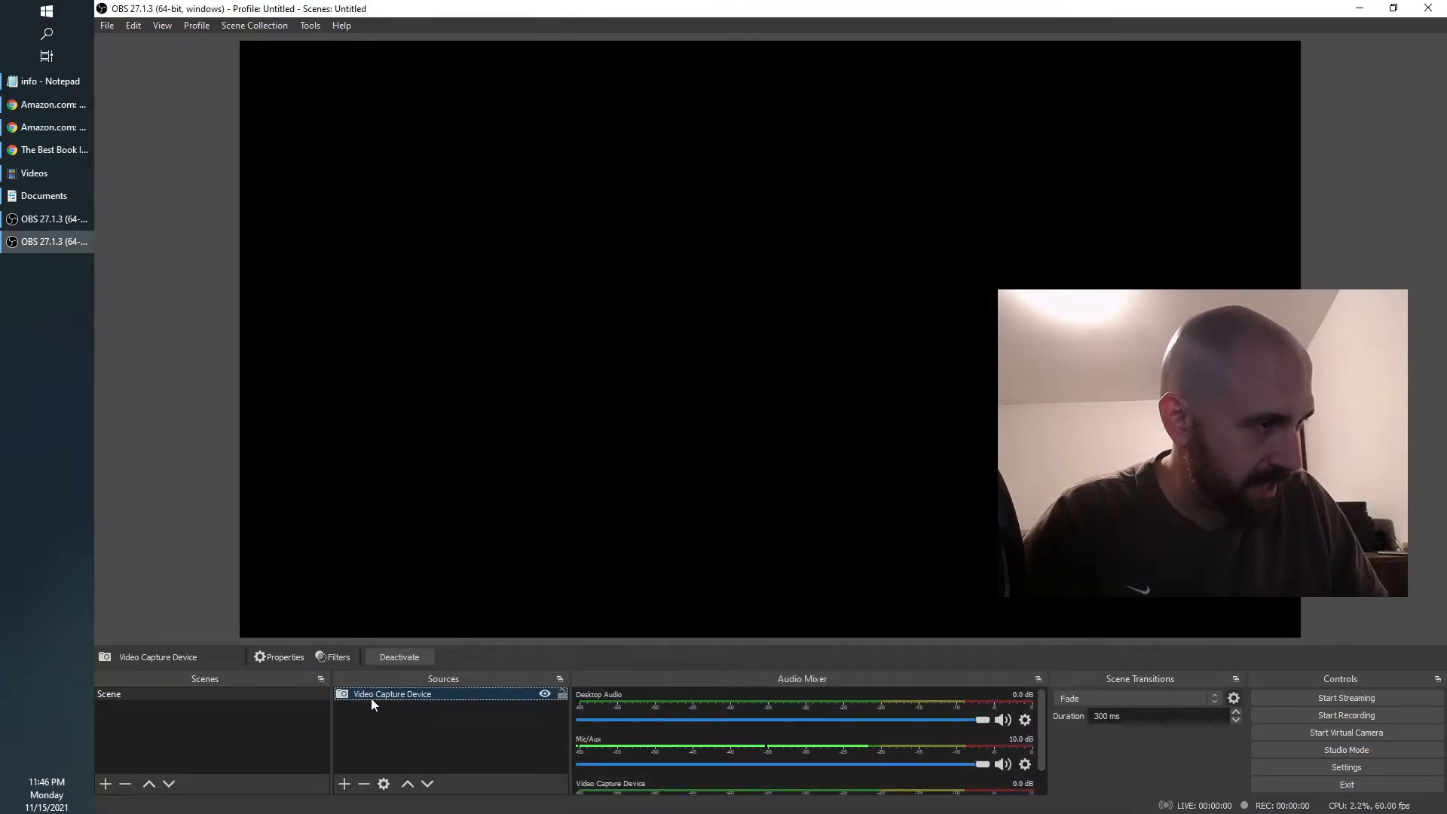
Step: Open the webcam source's Filters window and browse the Audio/Video Filters list without adding any
right_click(392, 694)
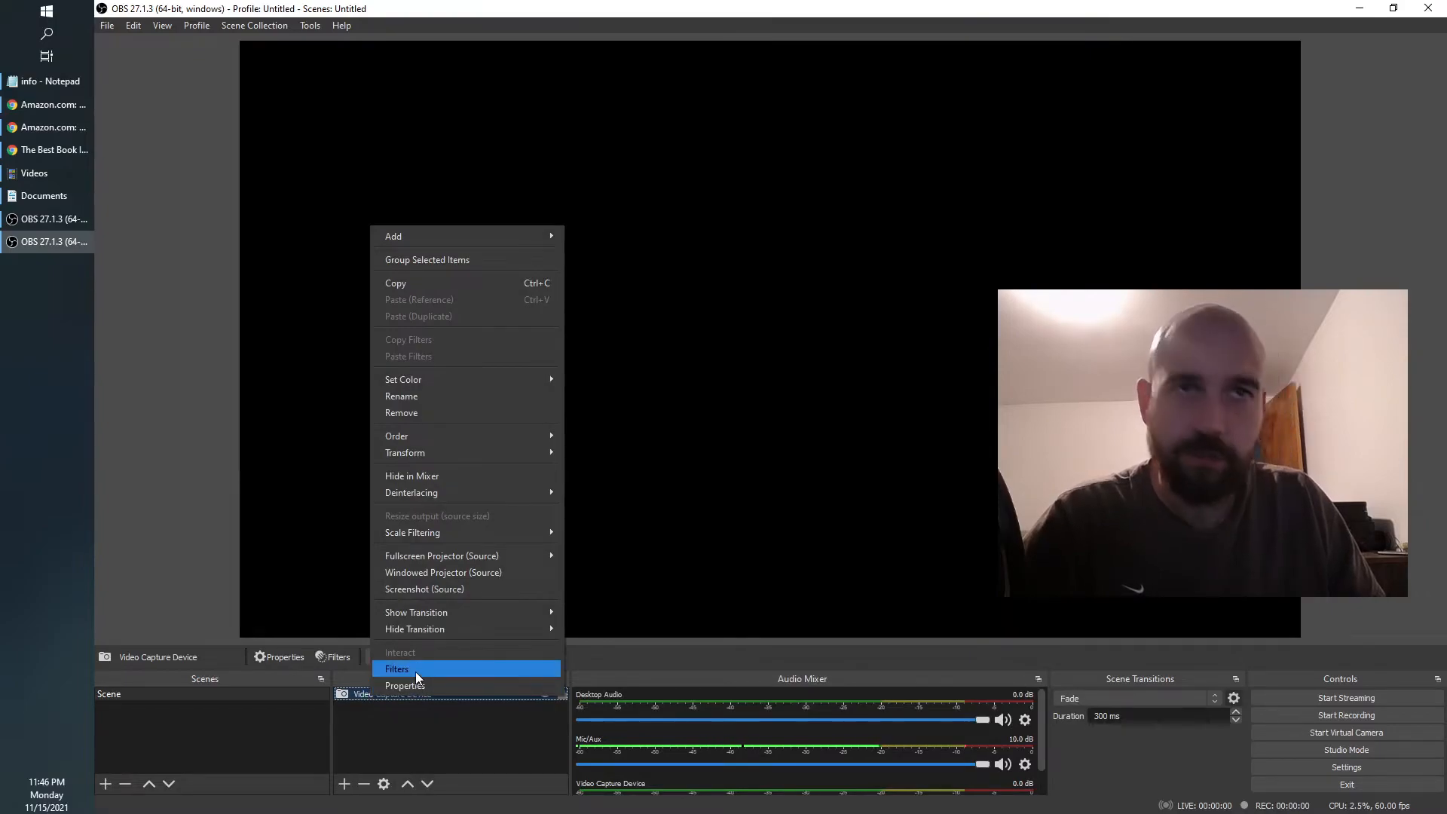
click(395, 668)
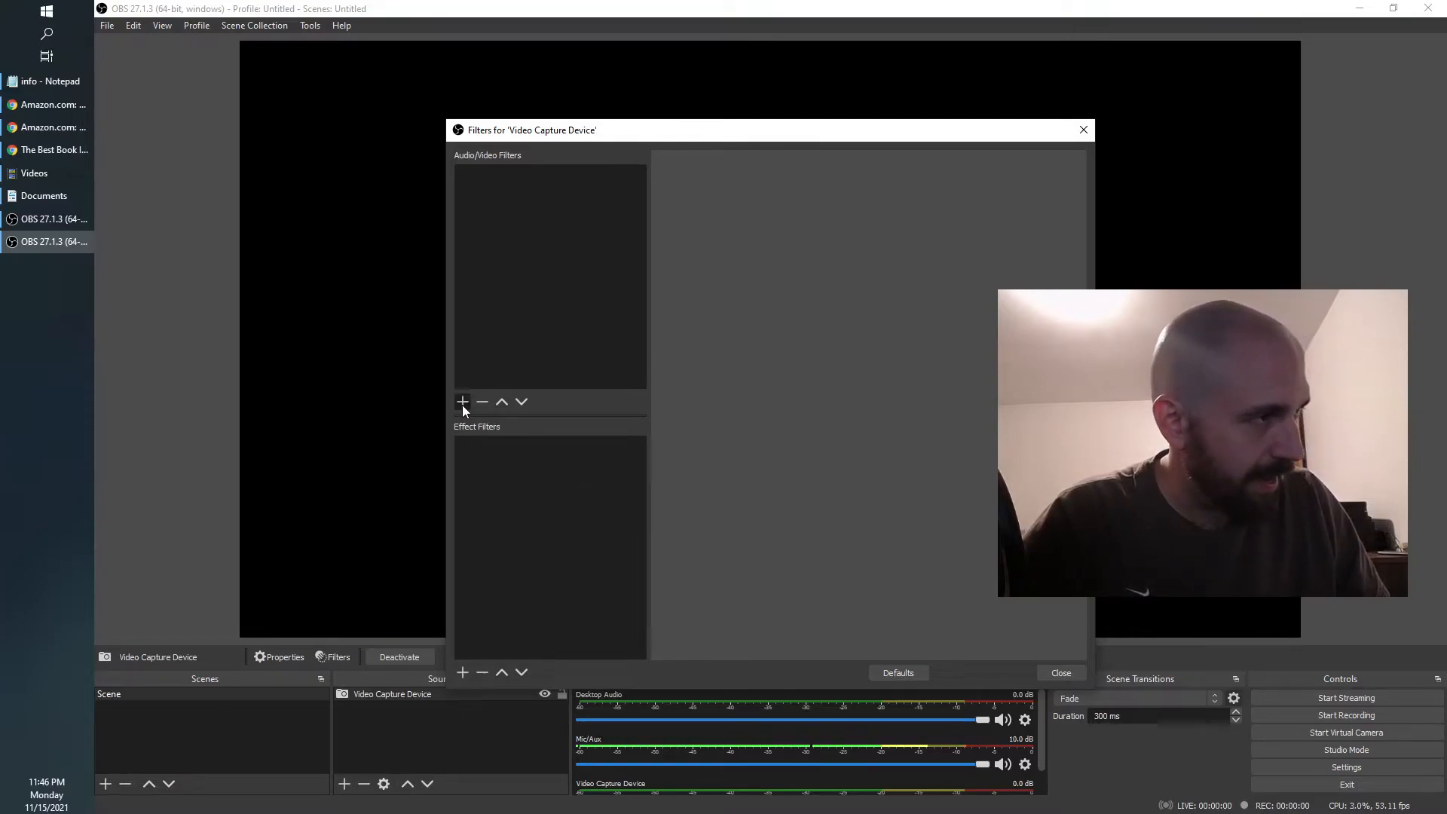
click(462, 401)
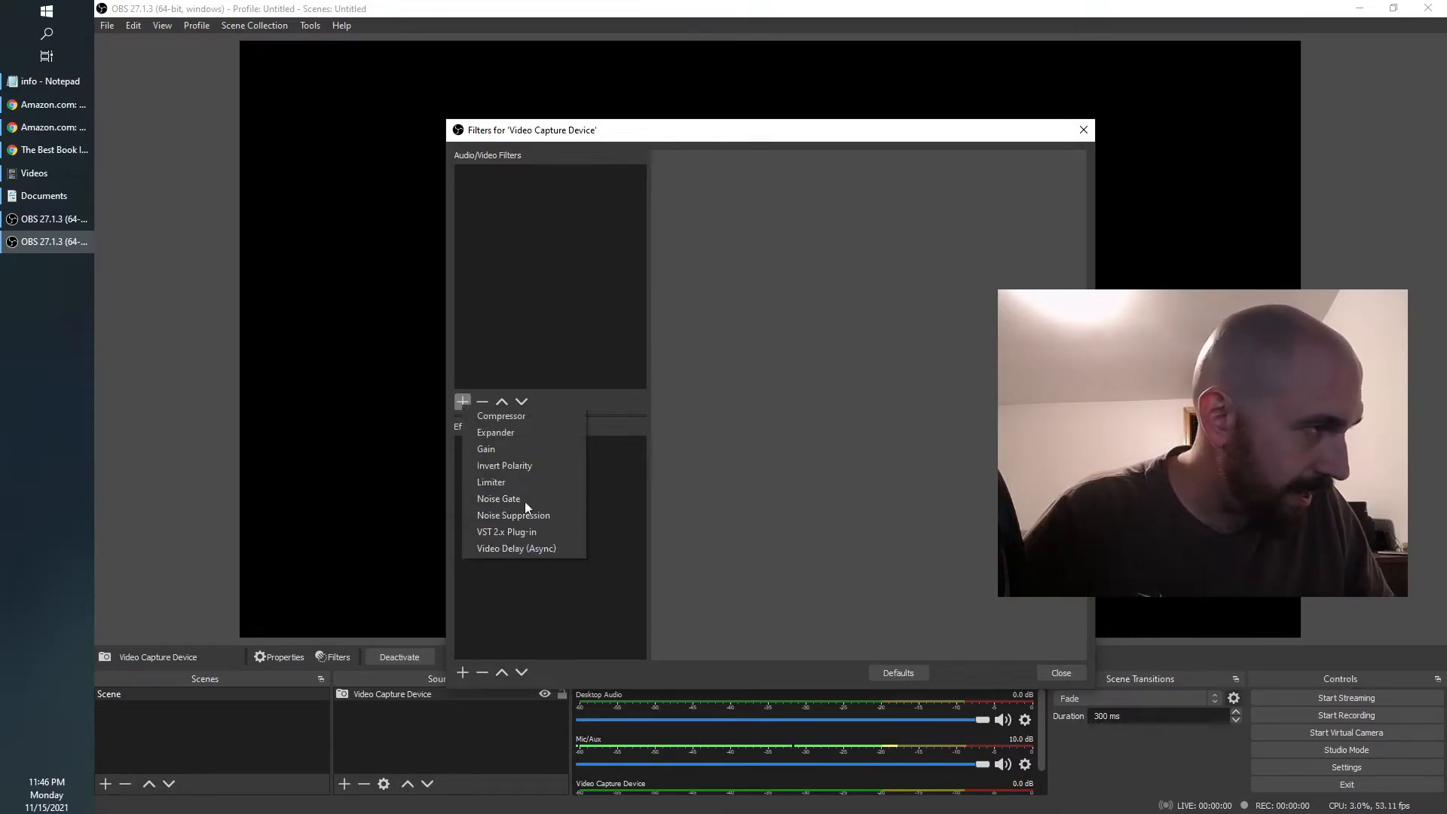
mouse_move(513, 515)
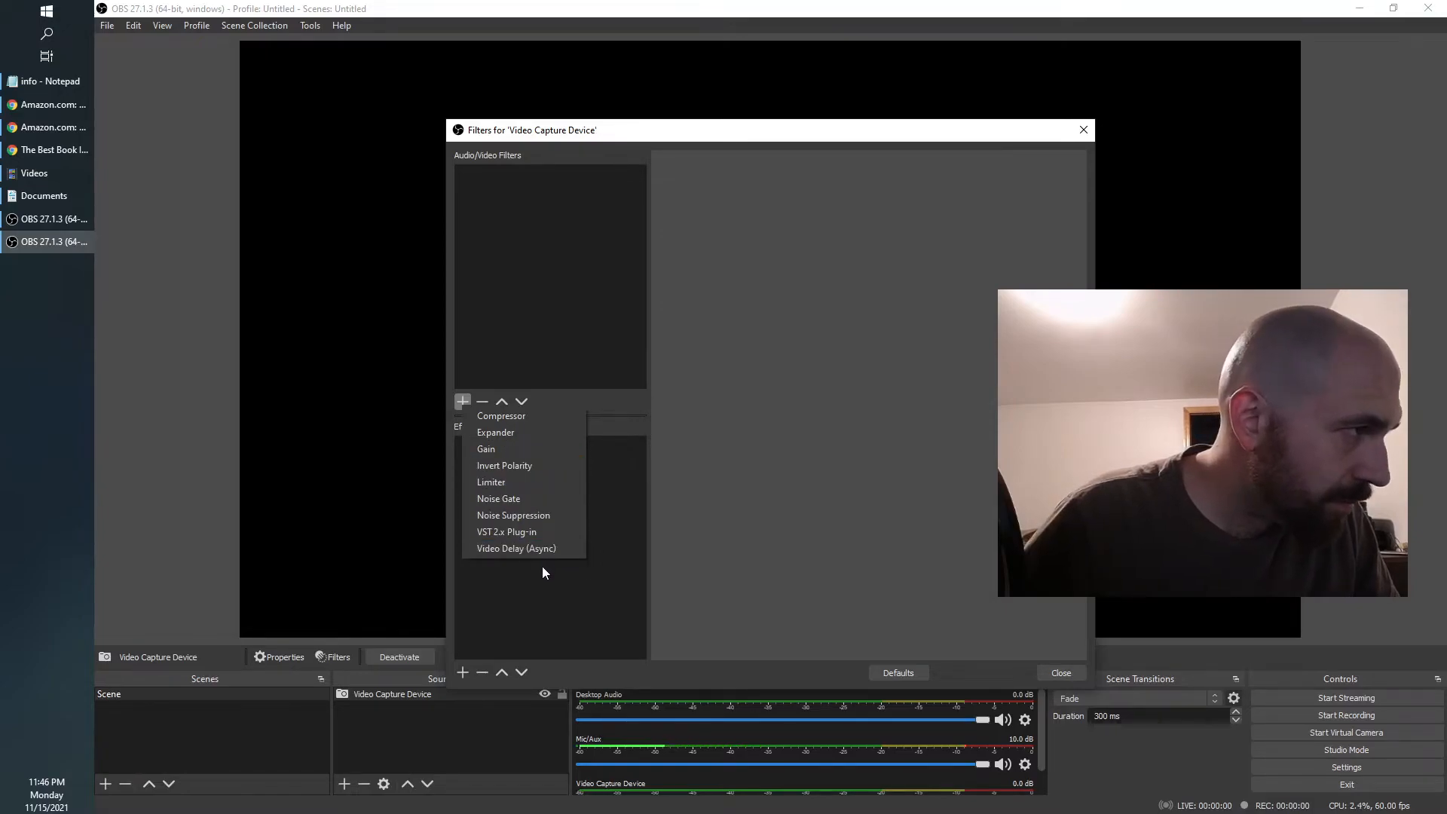
mouse_move(513, 515)
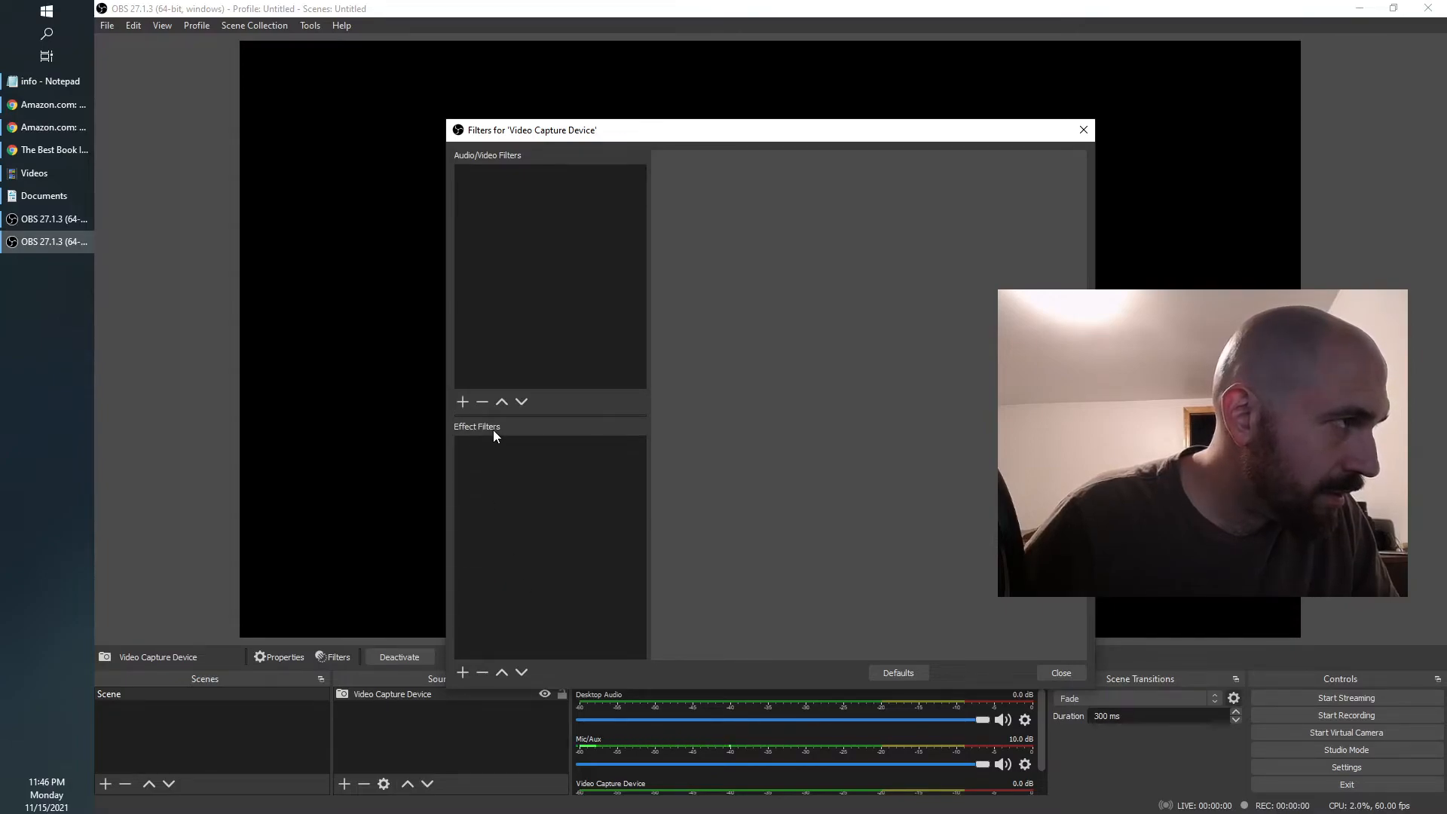
click(462, 402)
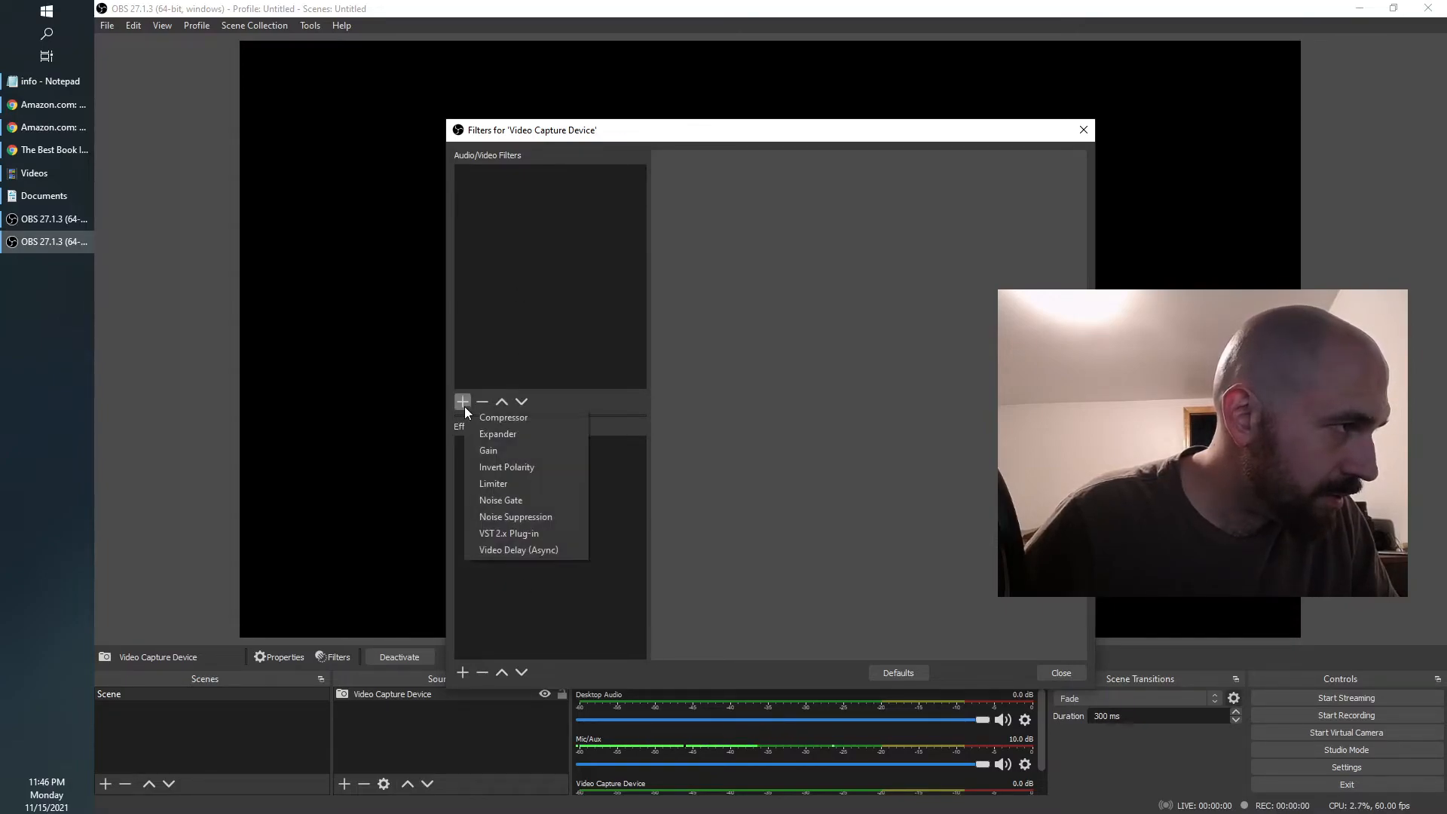
mouse_move(474, 570)
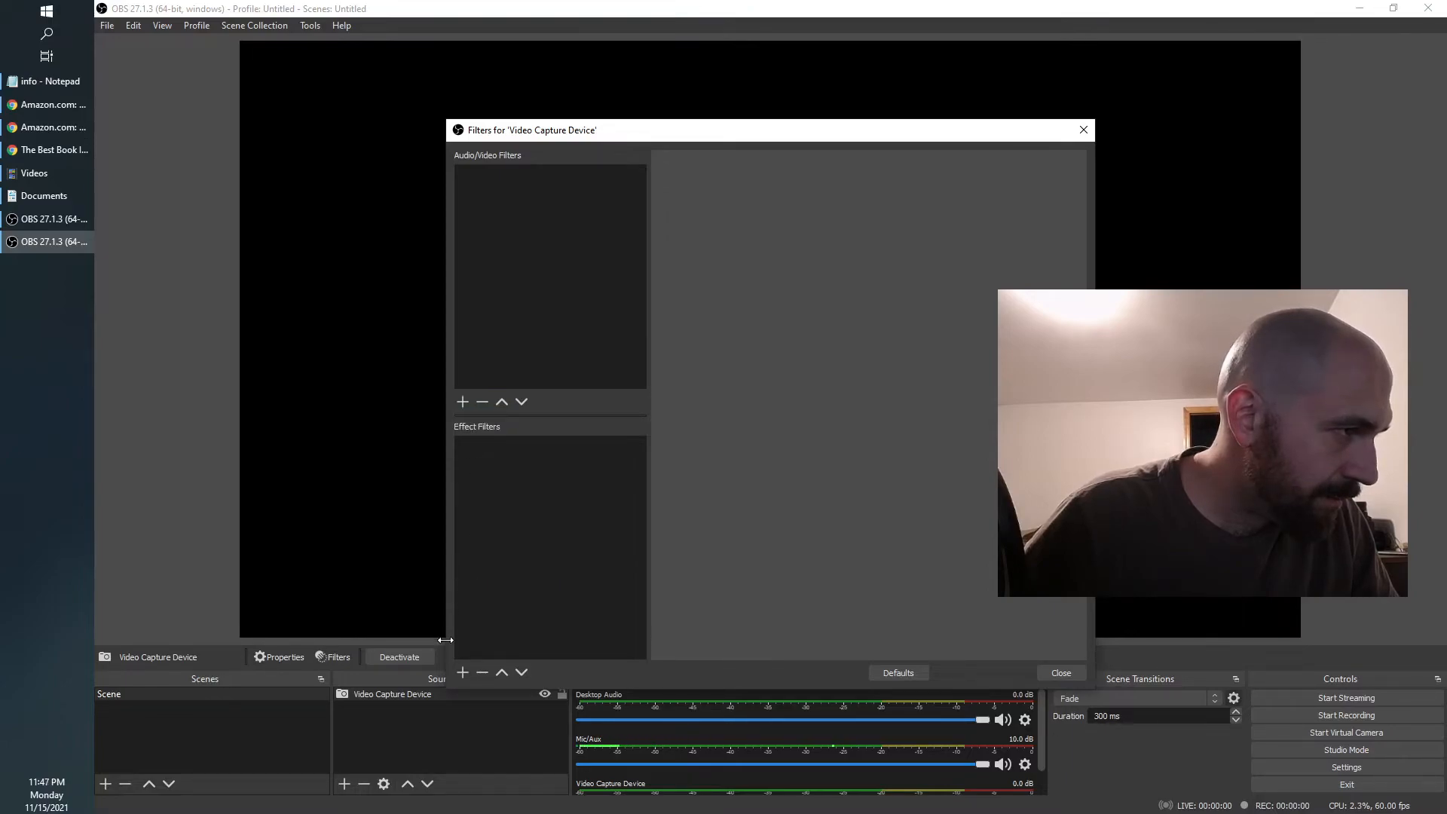
click(462, 671)
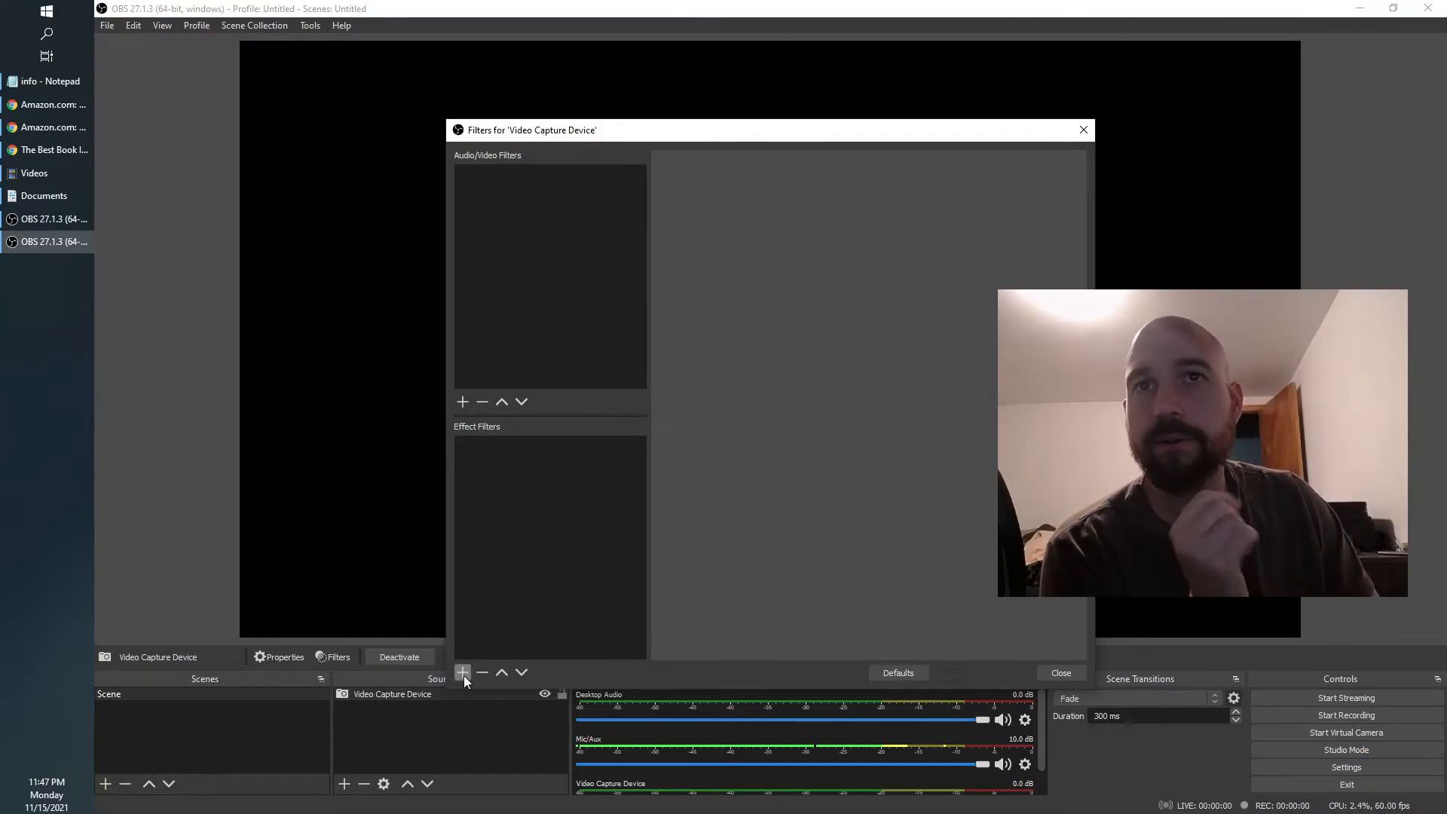
Step: Add a Color Correction effect filter with its default name, then close Filters
click(462, 672)
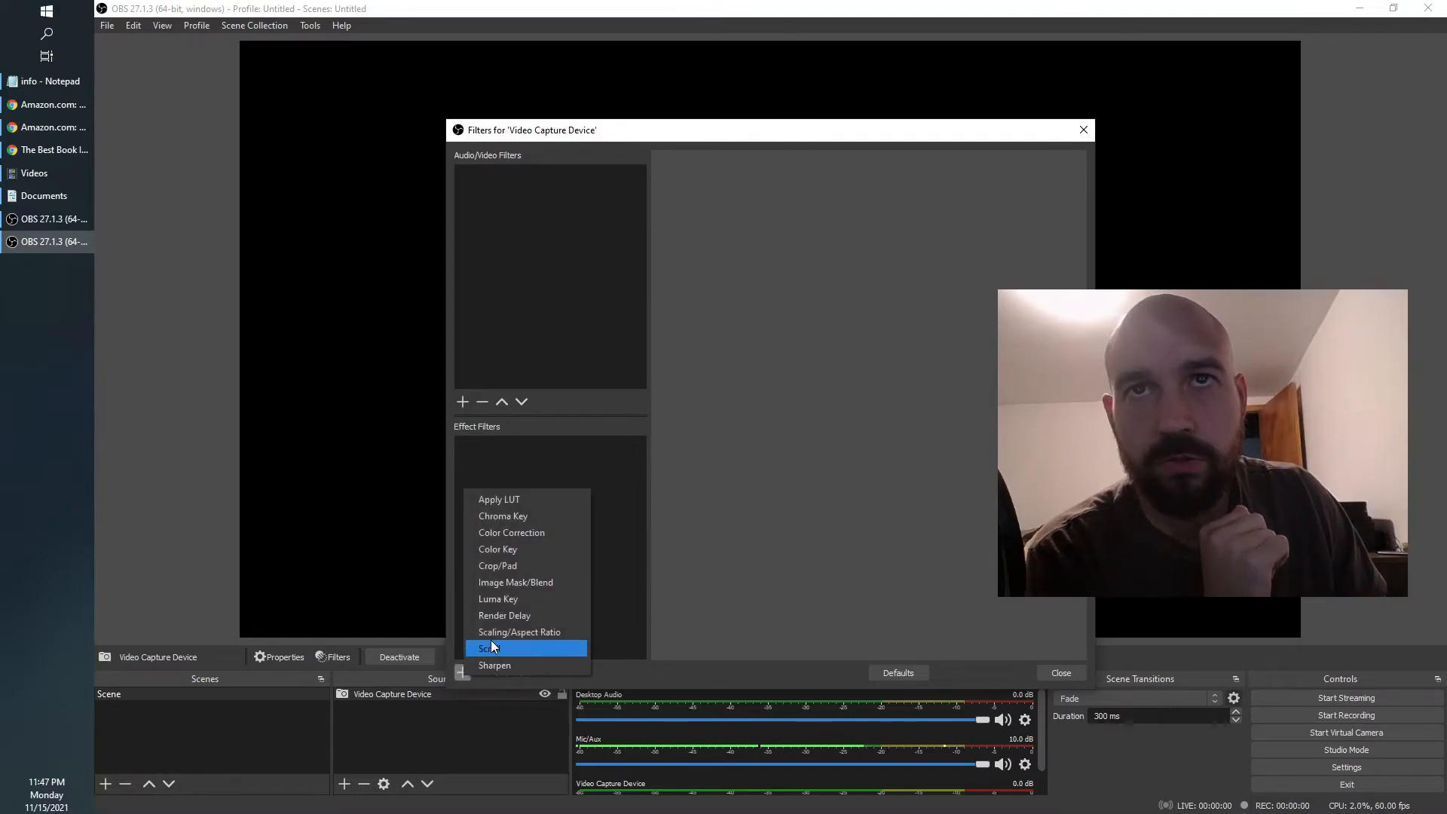
mouse_move(519, 632)
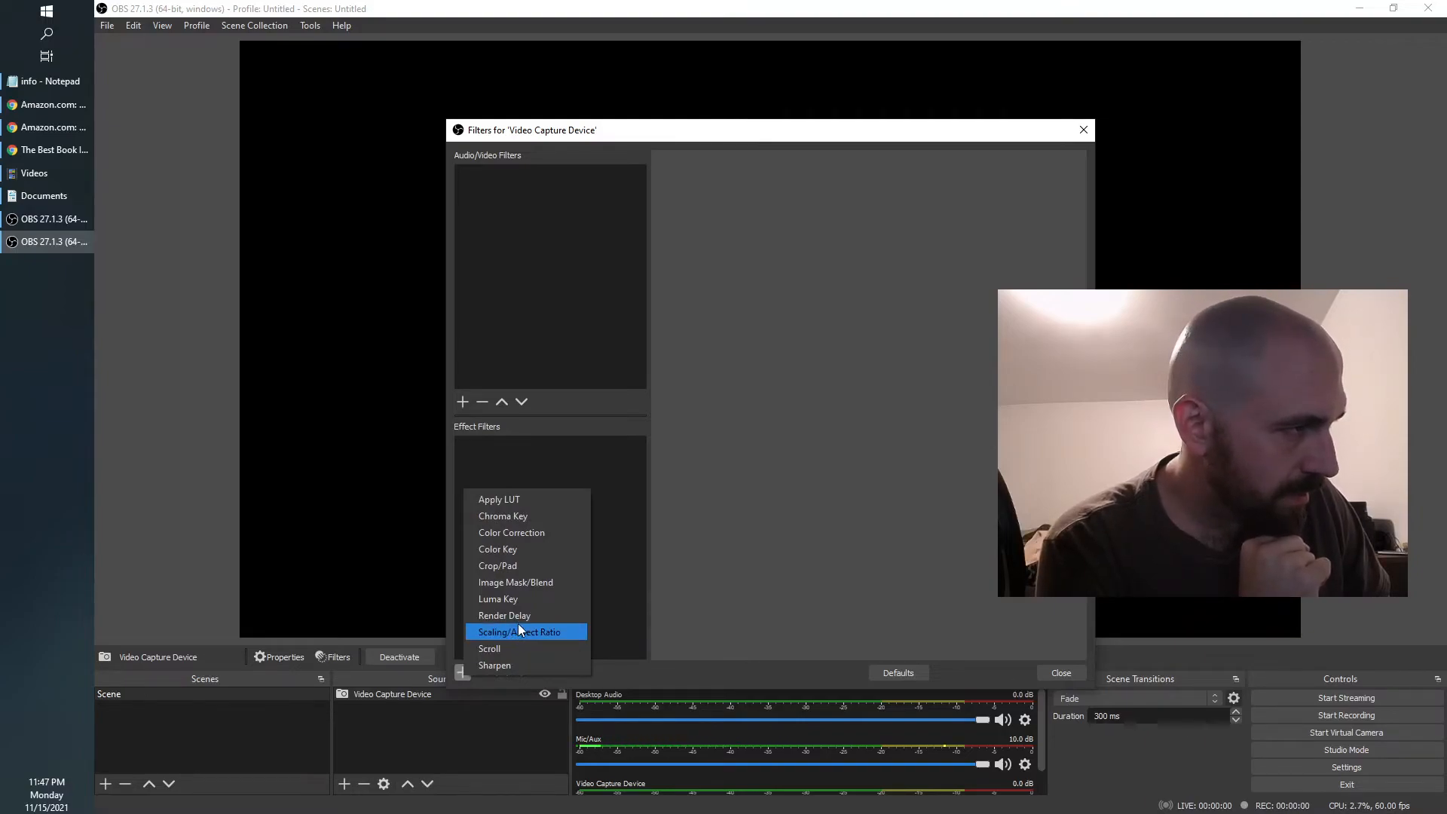
mouse_move(540, 534)
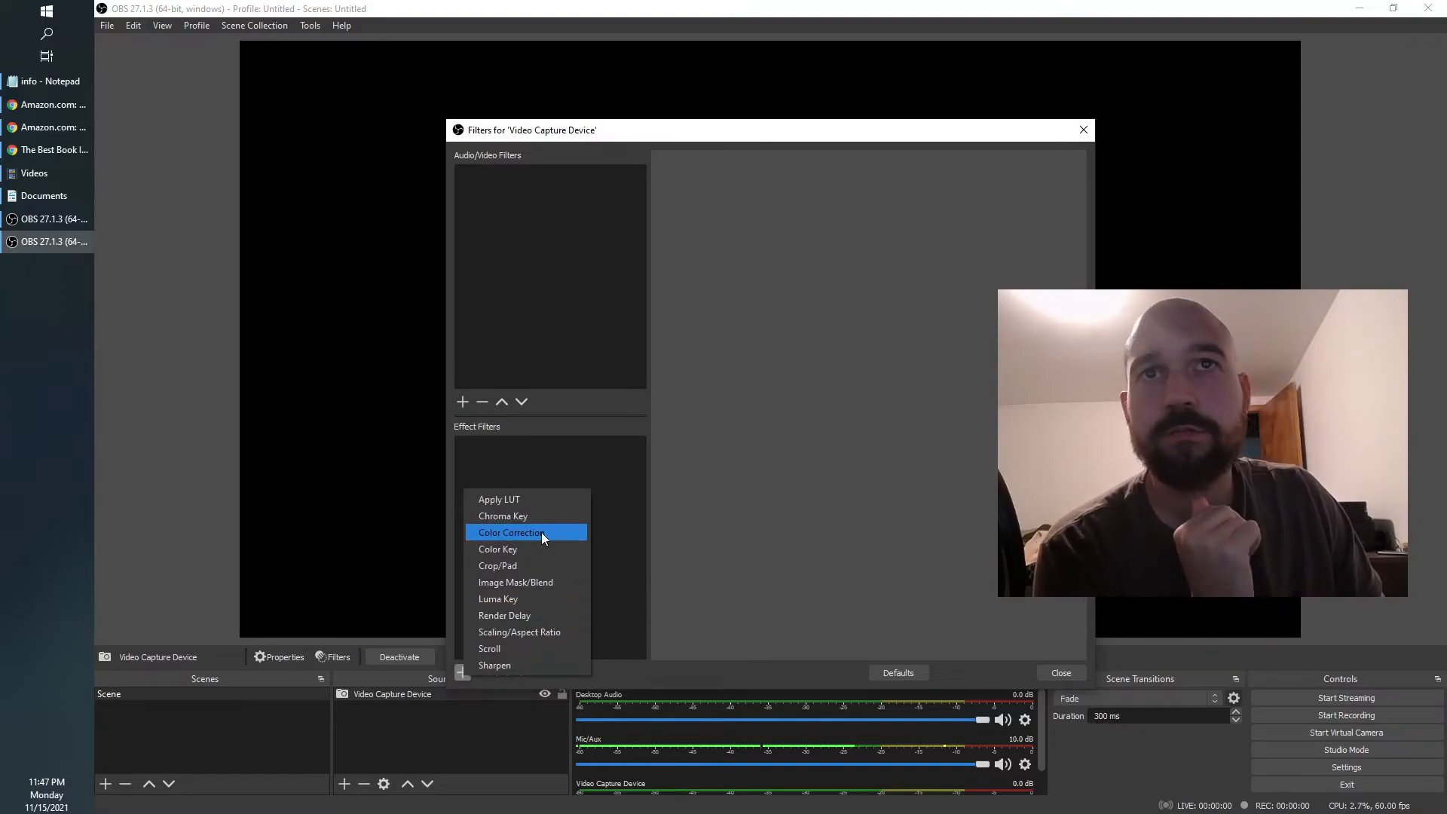
click(511, 533)
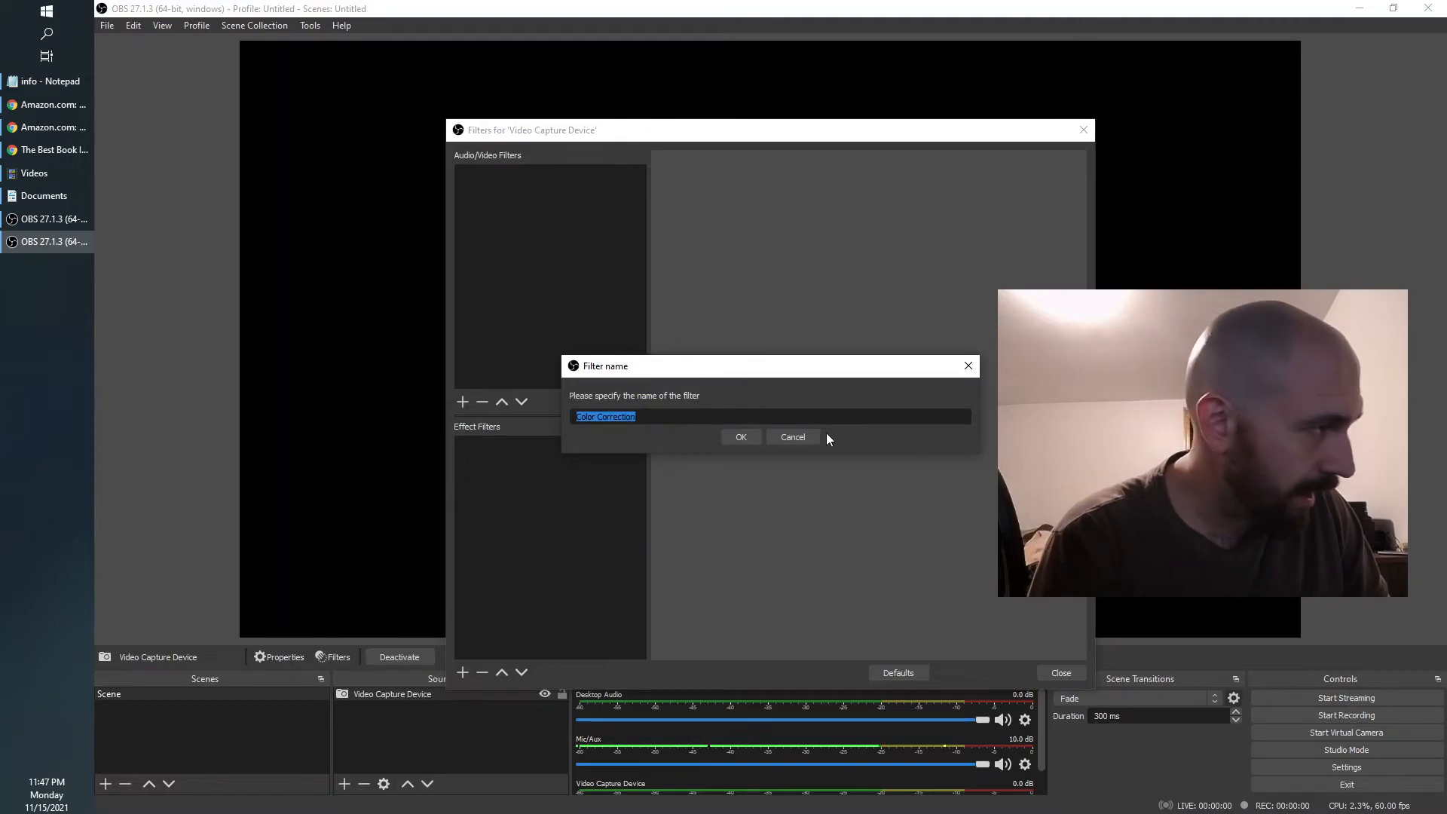
click(740, 437)
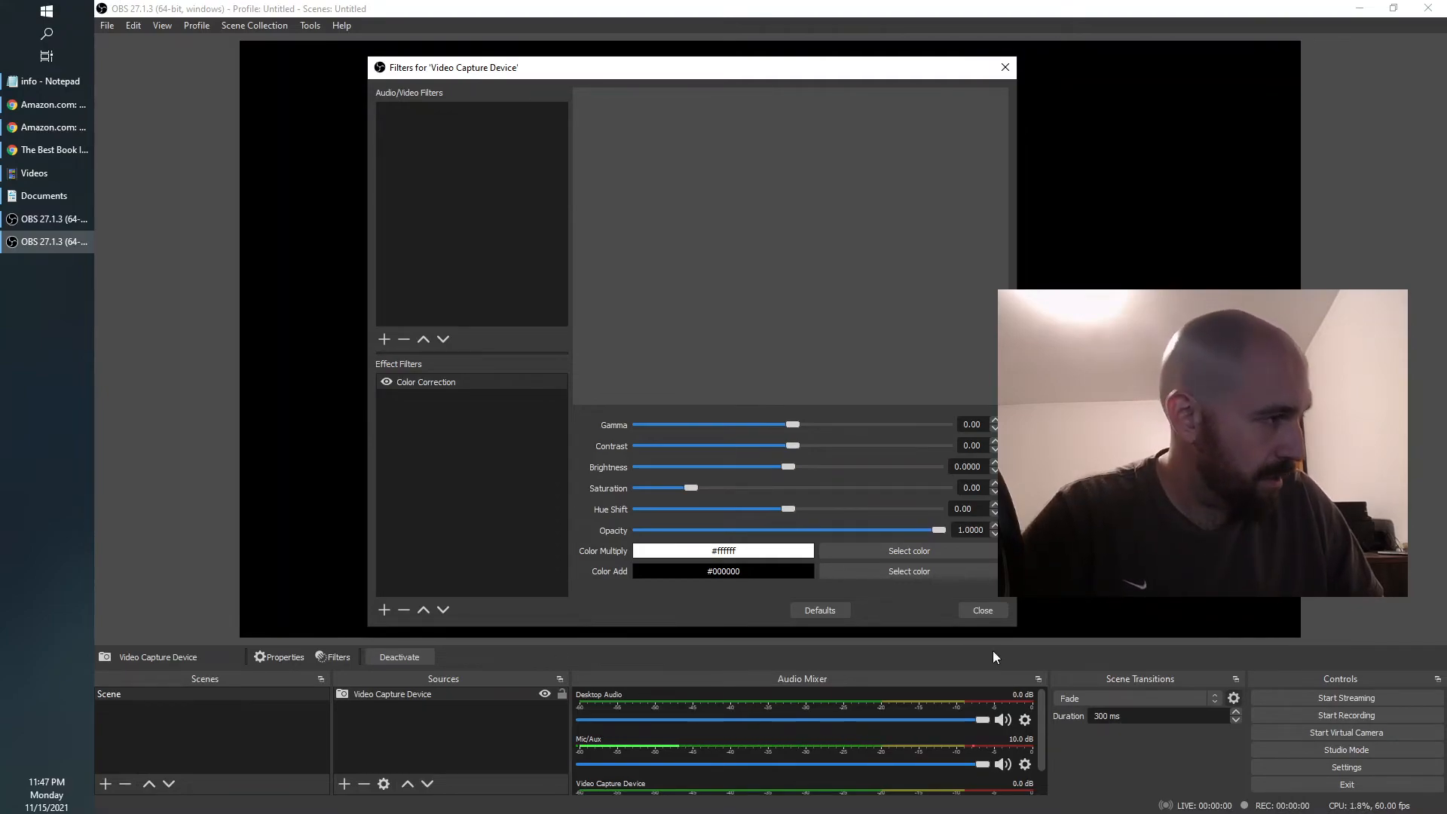
click(982, 610)
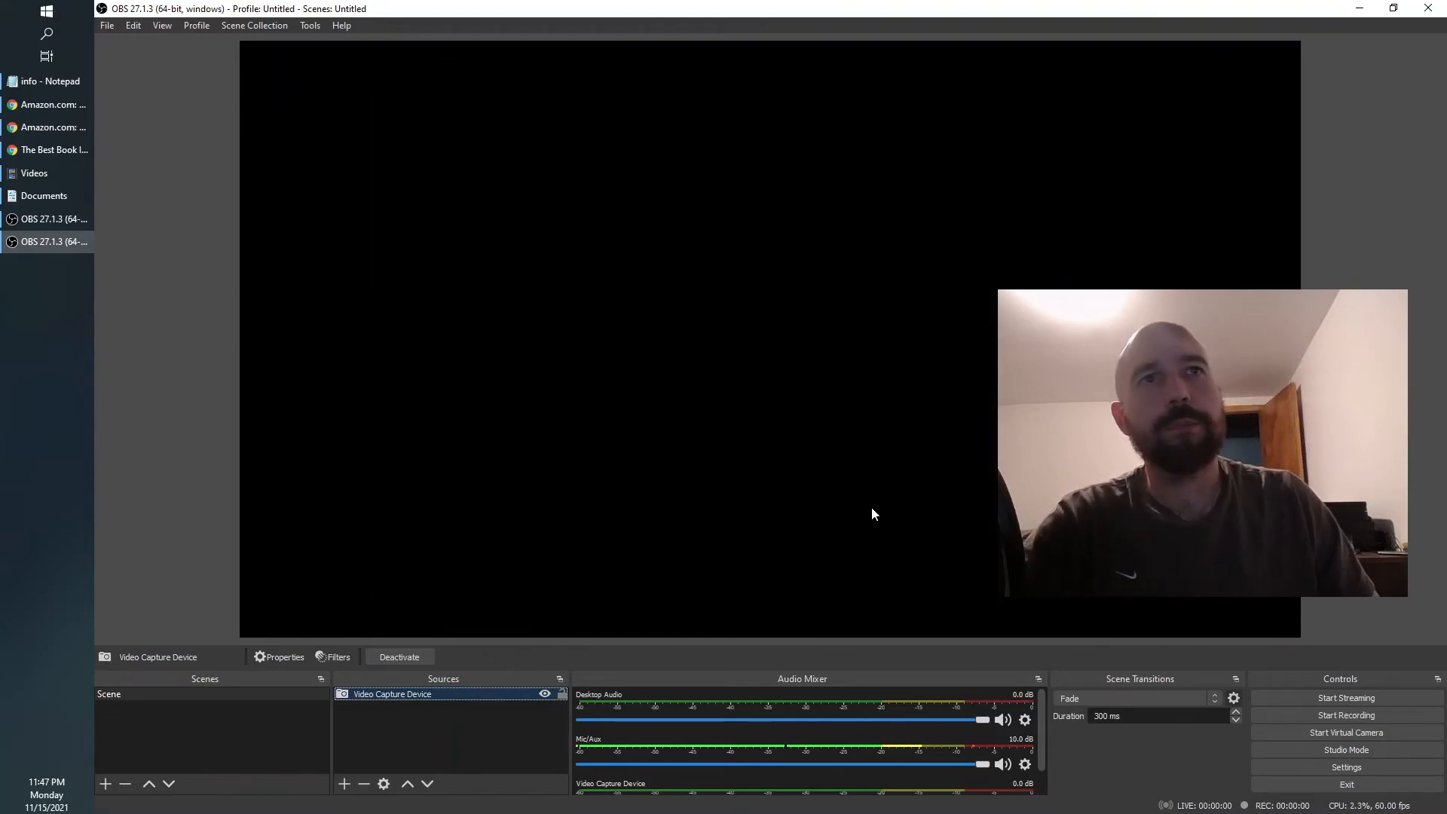